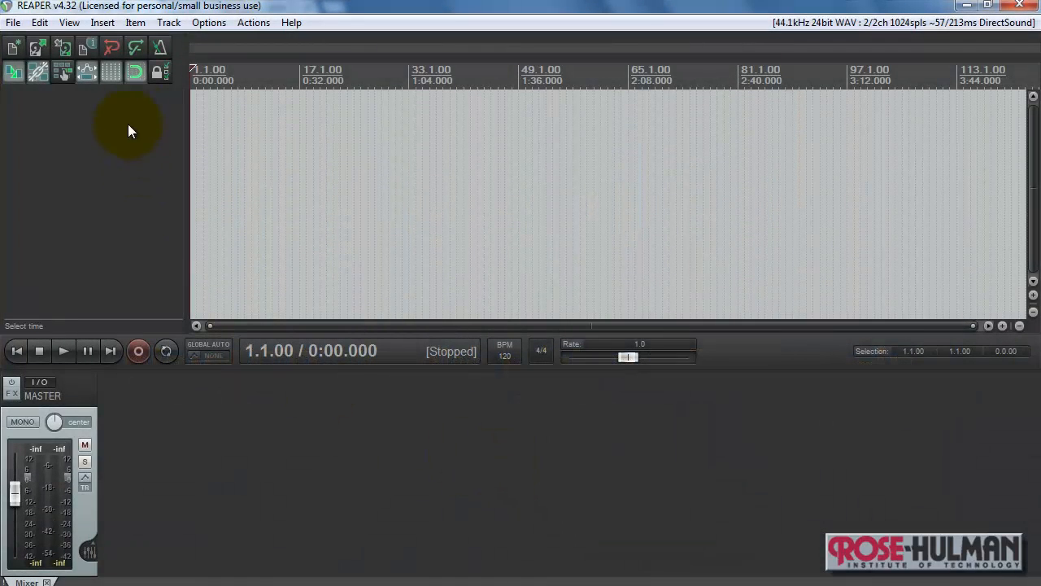
# Import peanuts.mid expanded into separate tracks with the tempo map merged
pyautogui.click(102, 23)
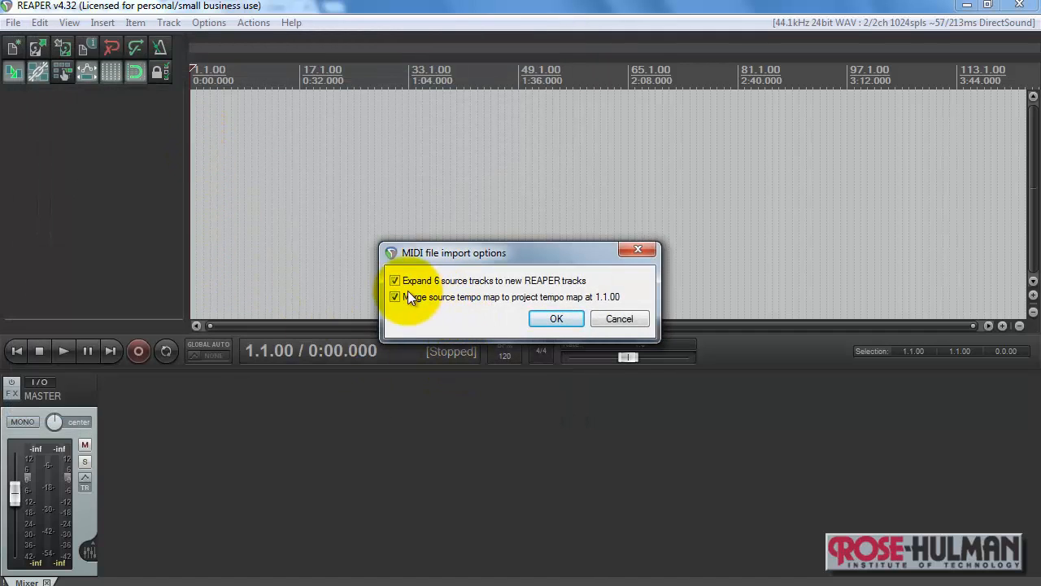
pyautogui.moveTo(557, 317)
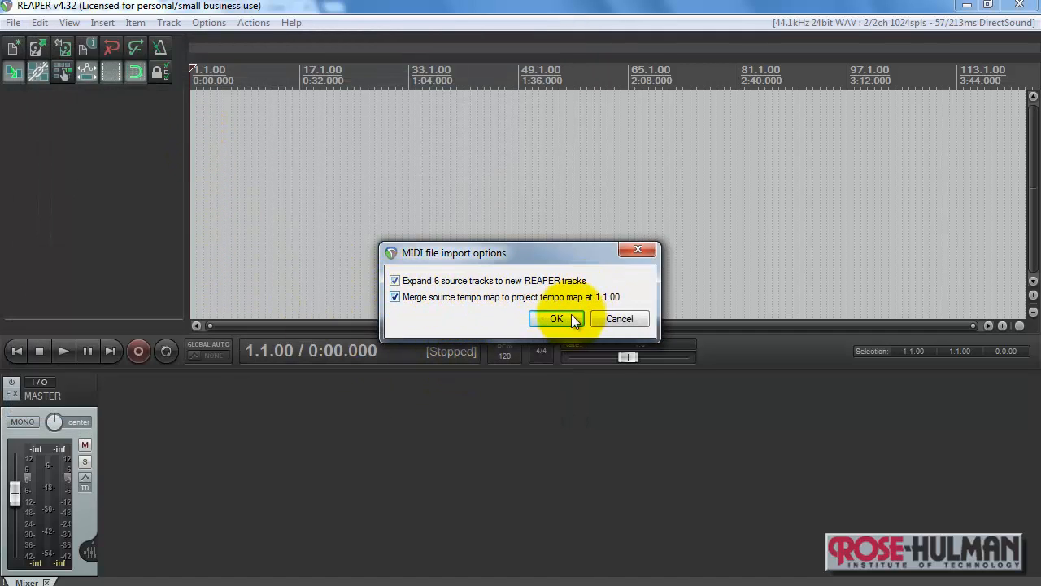
pyautogui.click(556, 318)
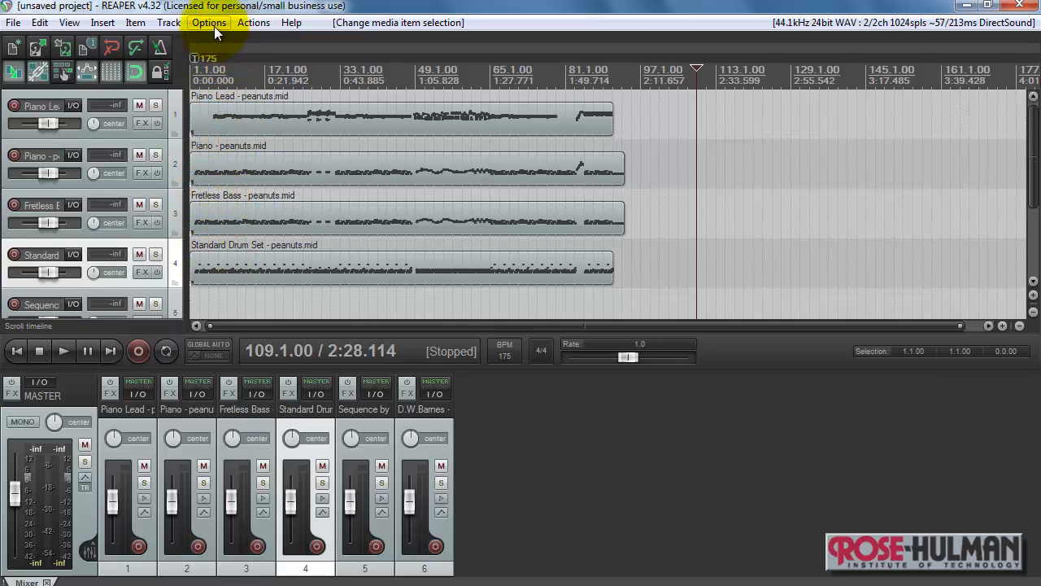
# Reach the VST plug-in settings page in Preferences
pyautogui.click(208, 22)
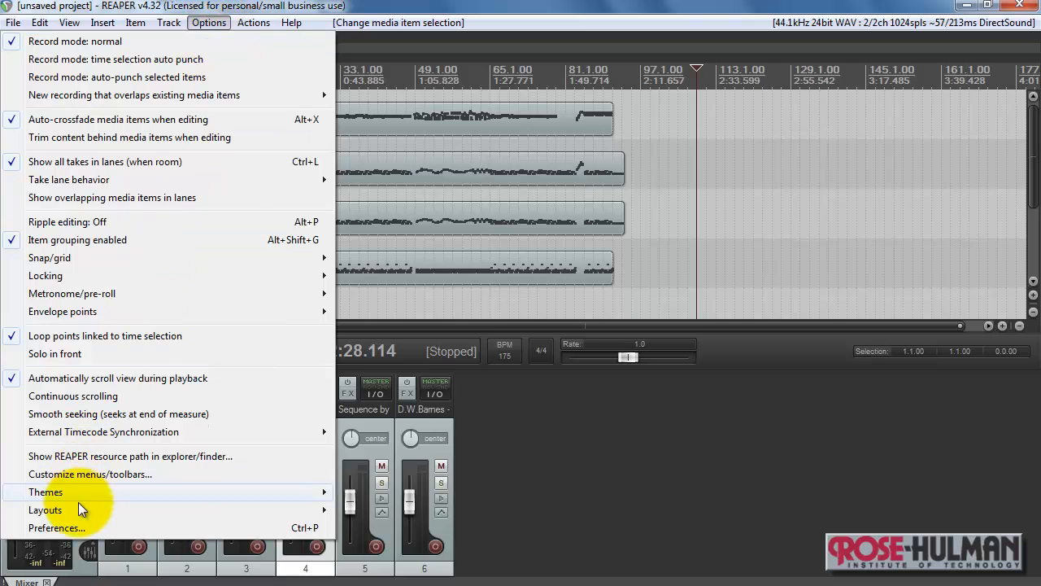
pyautogui.click(57, 527)
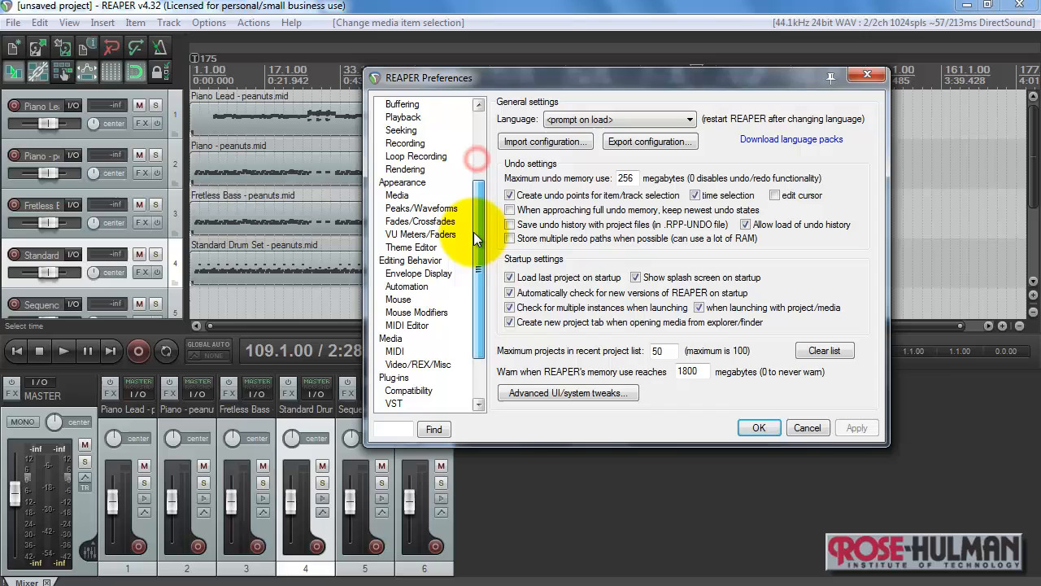
pyautogui.scroll(-3)
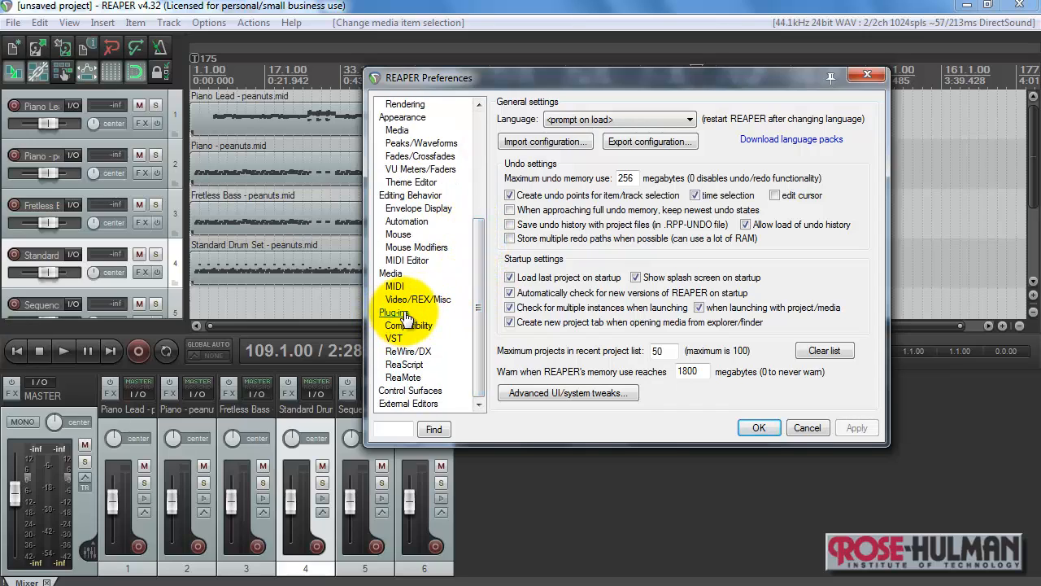
pyautogui.click(394, 338)
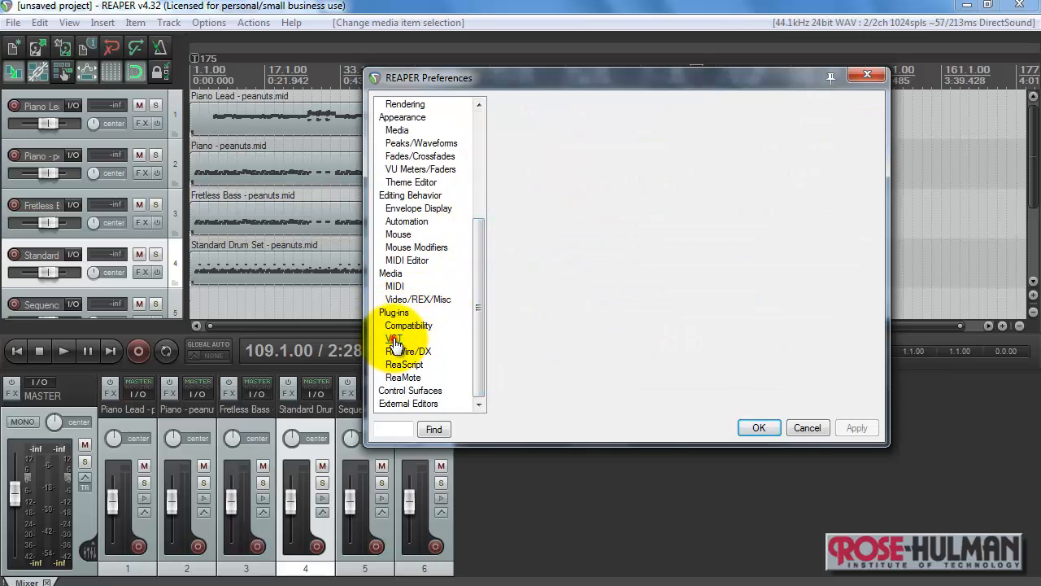
pyautogui.click(394, 338)
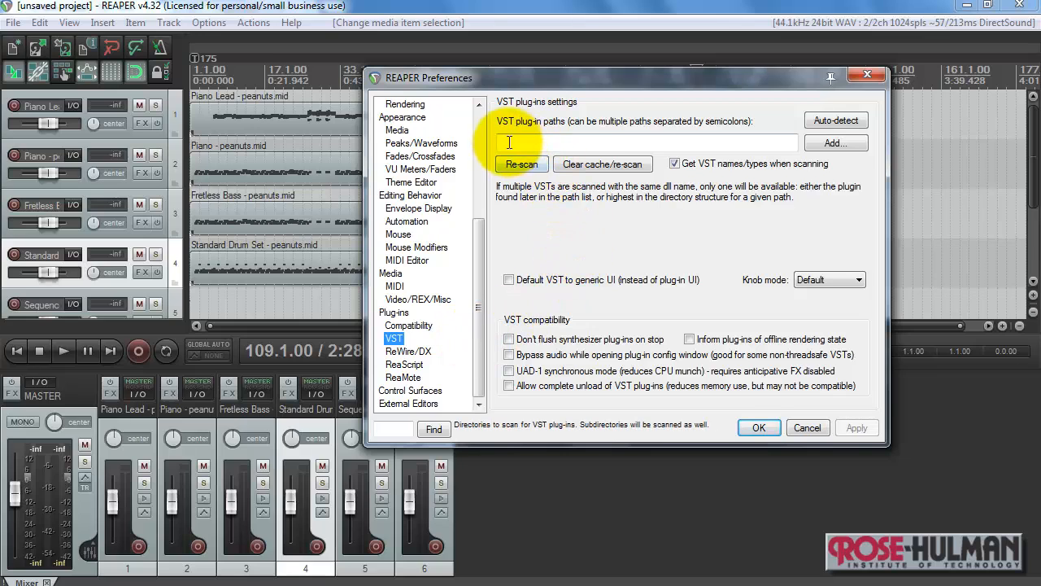
# Set the VST plug-in search path to c:\reaper\vsti, browsing to the vsti folder
pyautogui.write('c:\\reaper\\vsti')
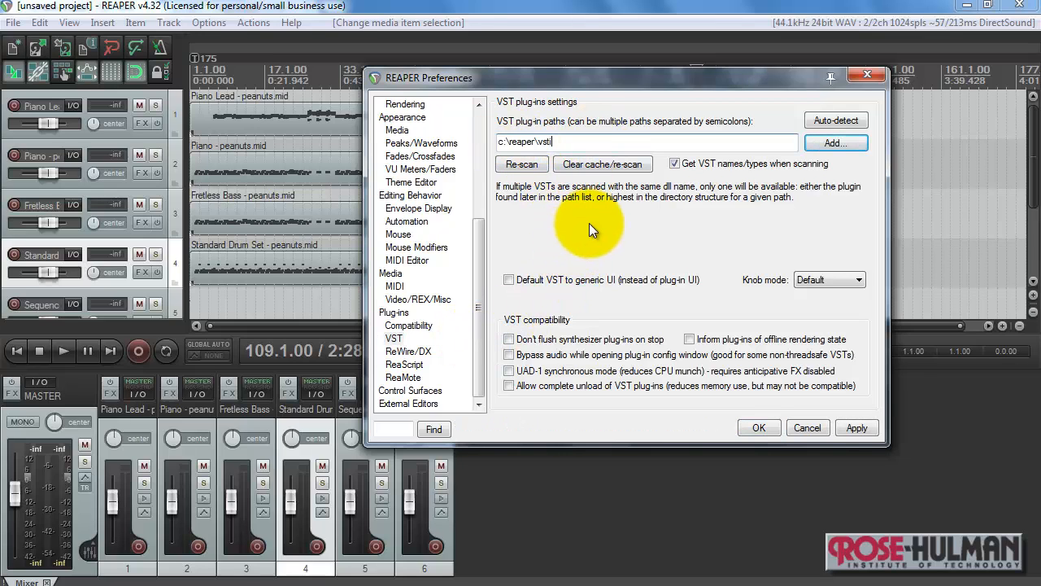
pyautogui.click(836, 143)
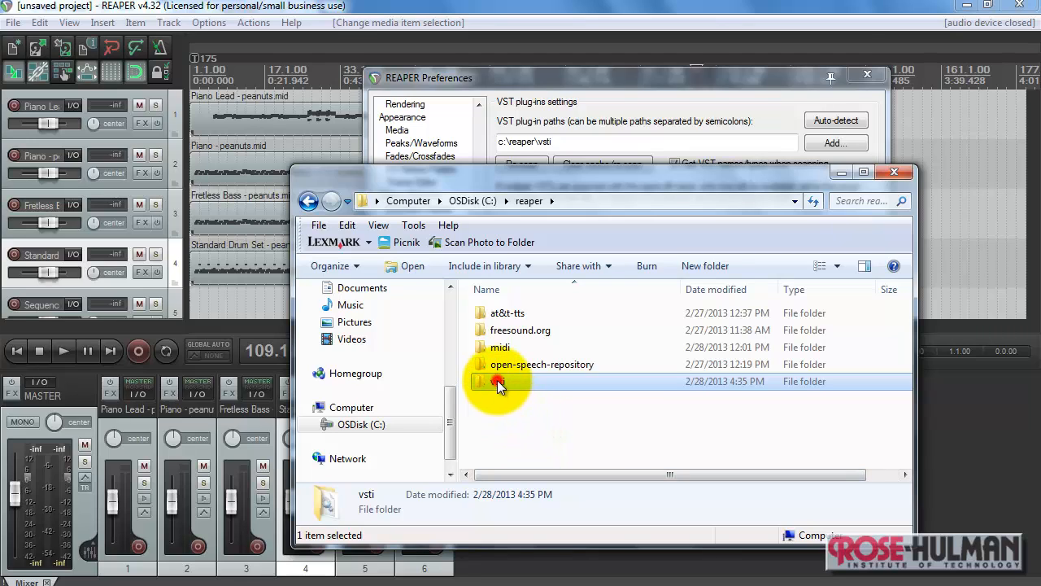
pyautogui.doubleClick(501, 380)
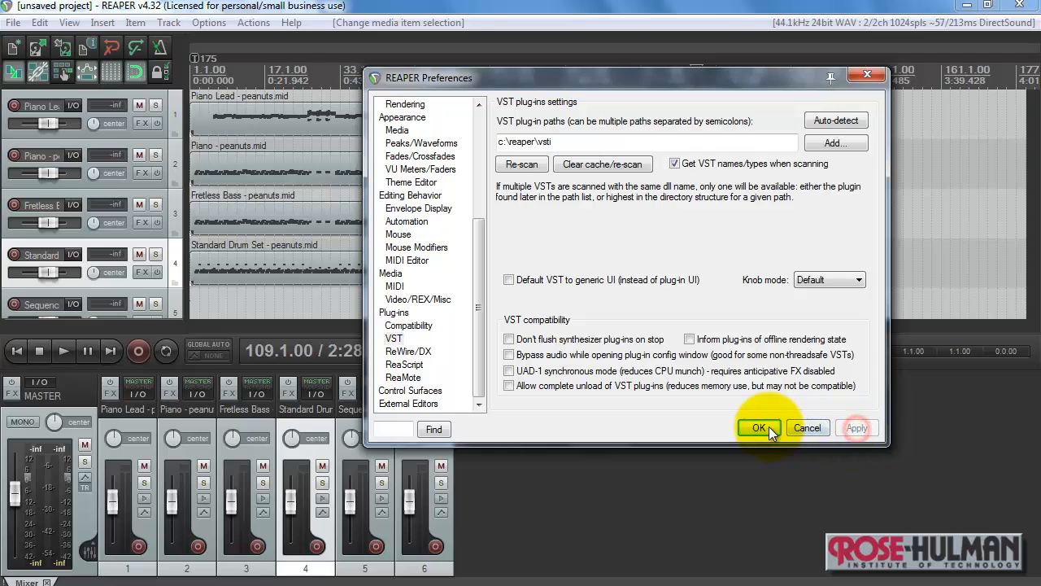
# Save the preferences and show the VSTi instrument list for the Piano track's FX chain
pyautogui.click(758, 426)
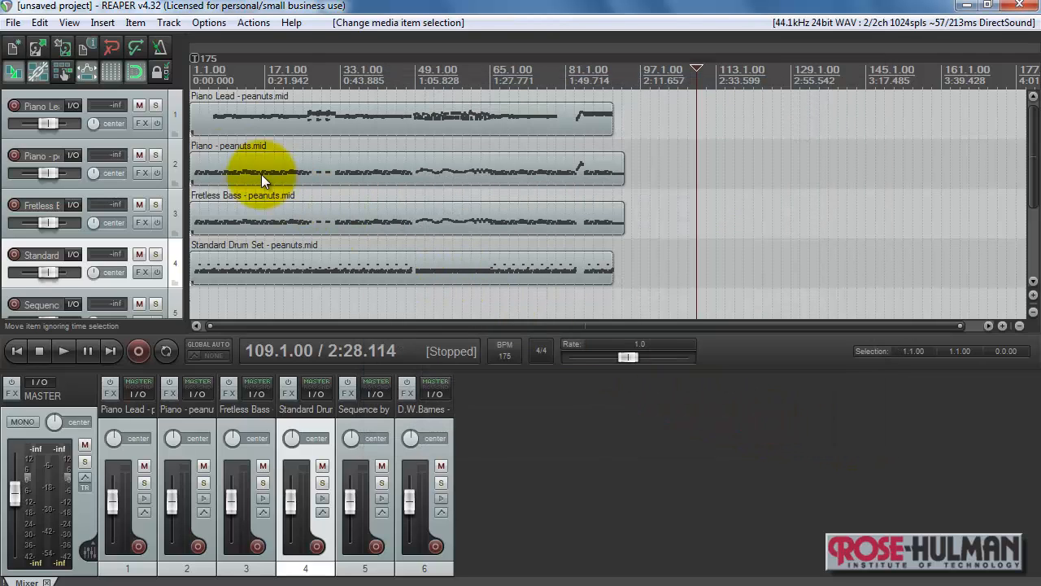
pyautogui.moveTo(142, 175)
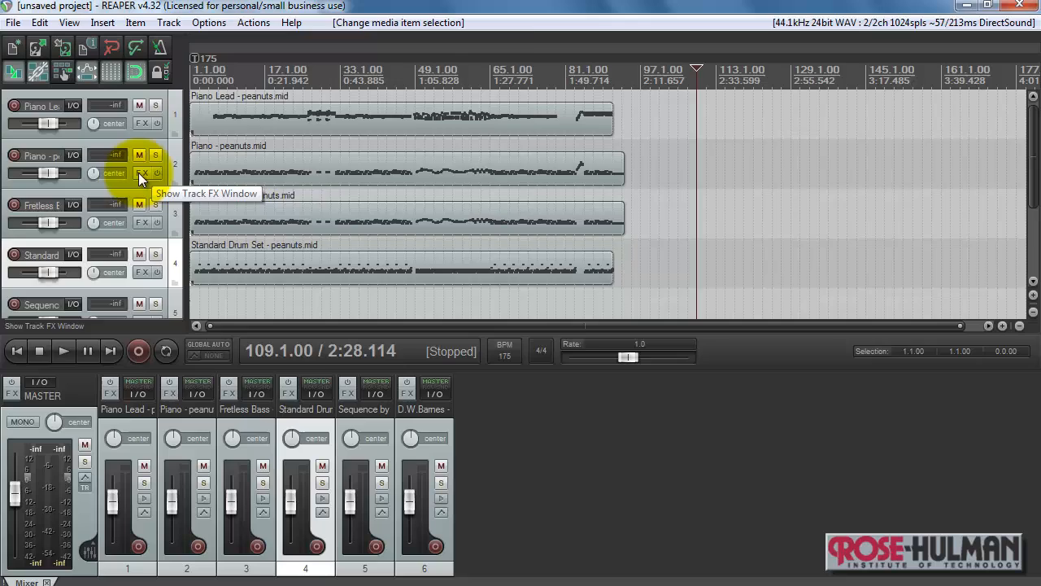
pyautogui.click(141, 173)
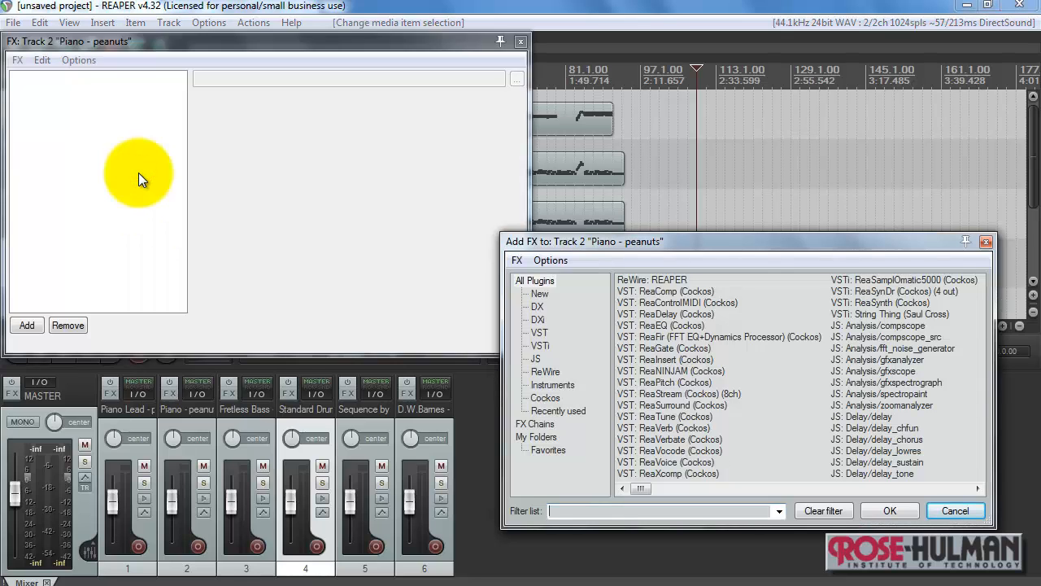
pyautogui.click(540, 345)
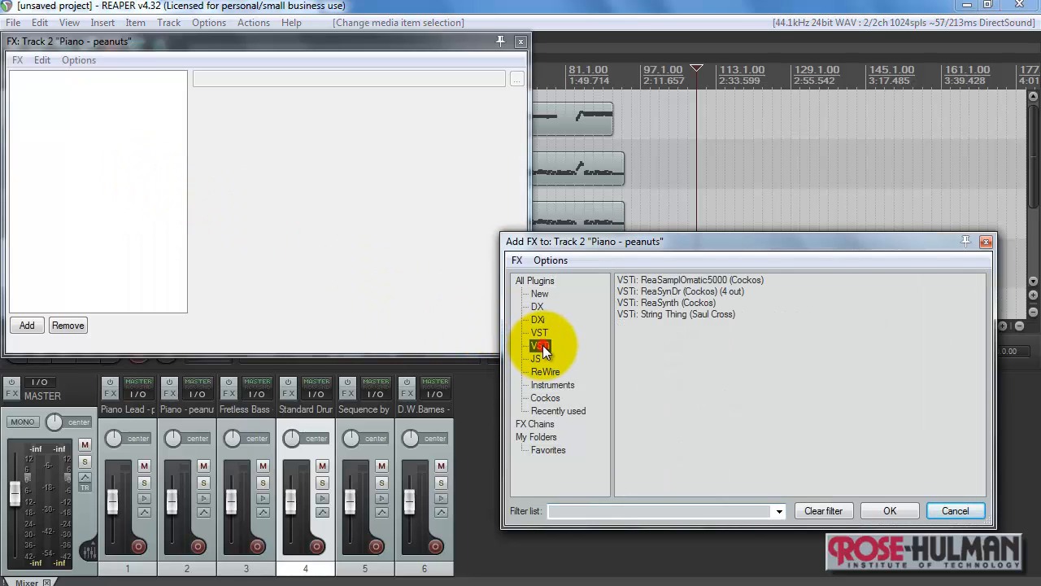
pyautogui.click(540, 344)
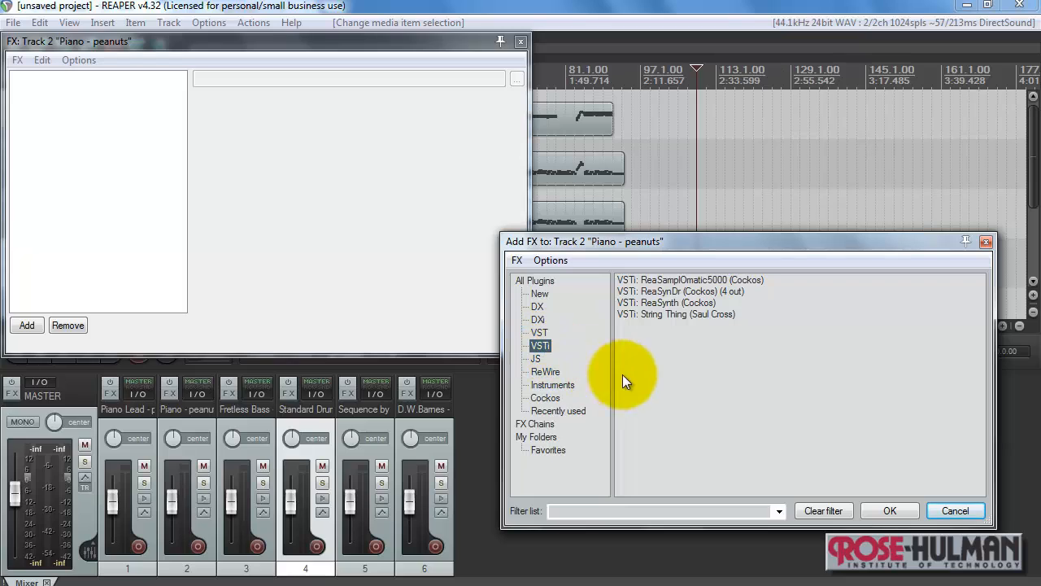
pyautogui.moveTo(659, 285)
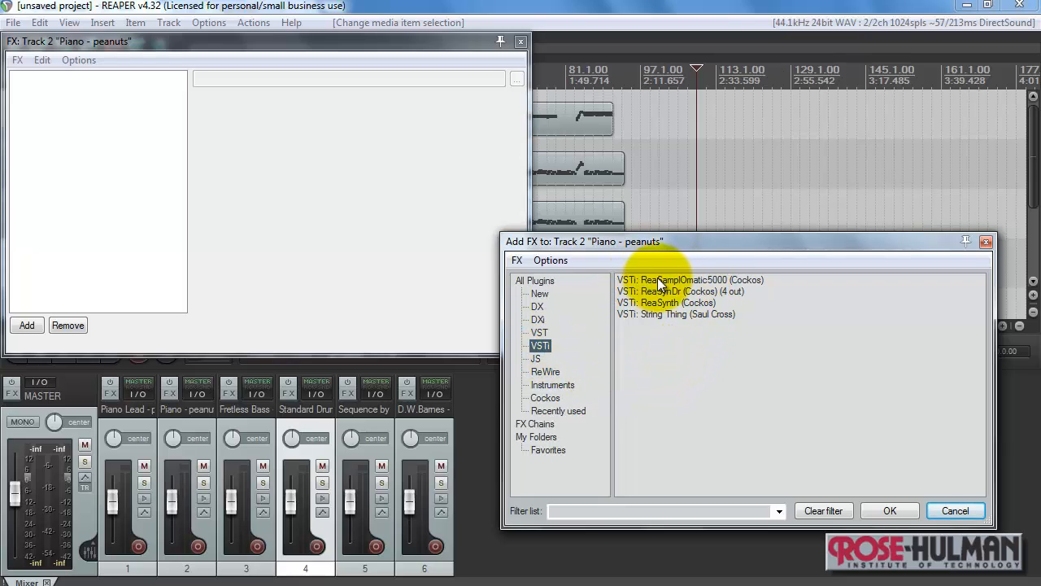
pyautogui.moveTo(633, 329)
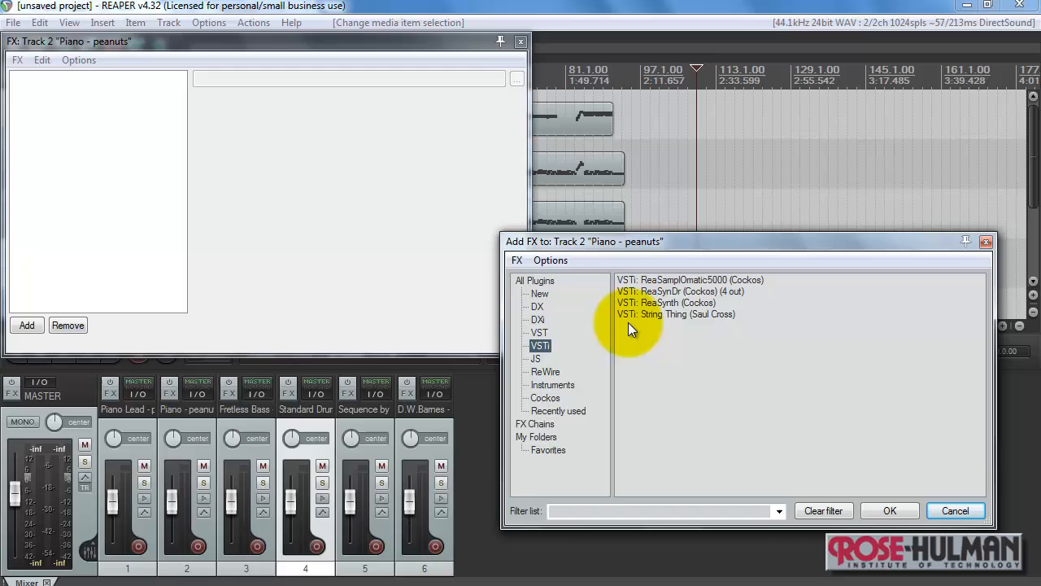
# Add String Thing (Saul Cross) to the Piano track
pyautogui.click(675, 314)
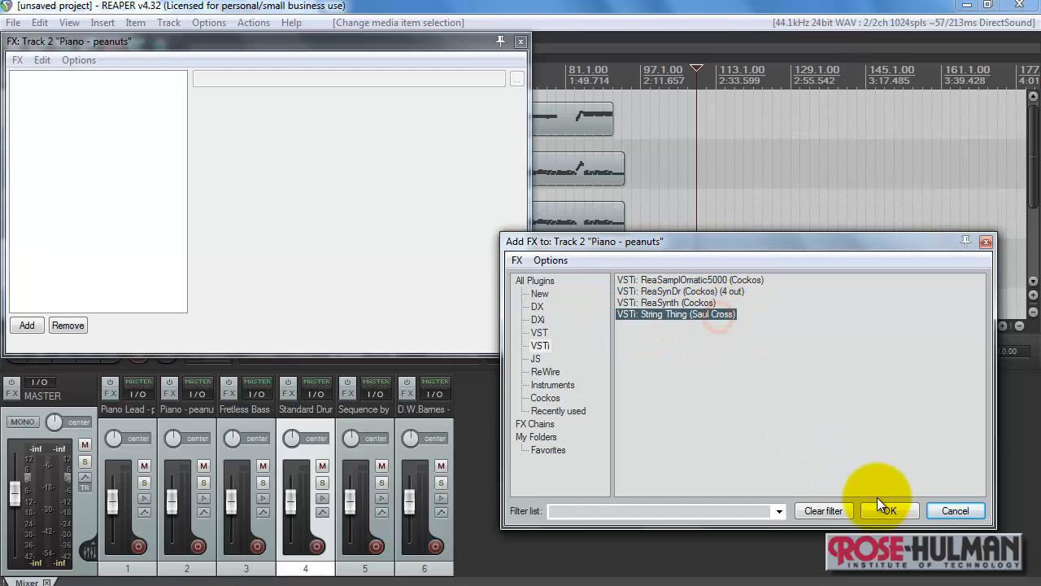
pyautogui.click(890, 511)
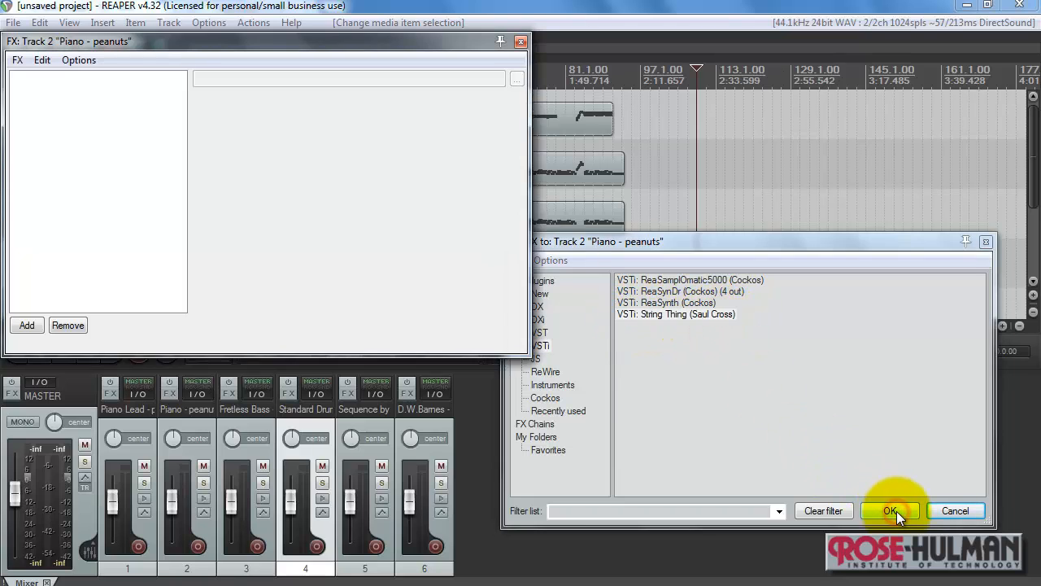
pyautogui.click(890, 511)
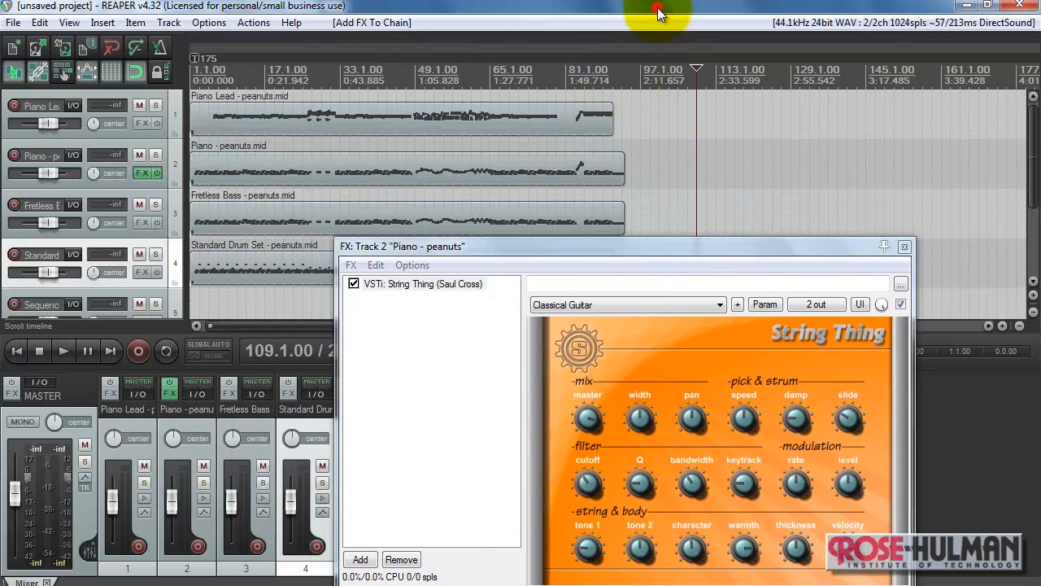
pyautogui.press('Home')
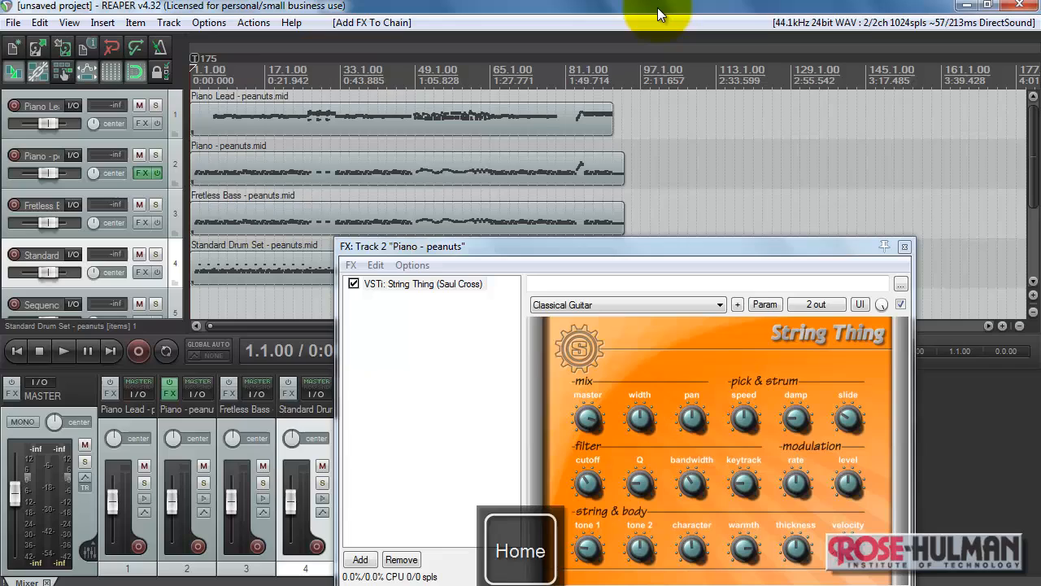
pyautogui.press('space')
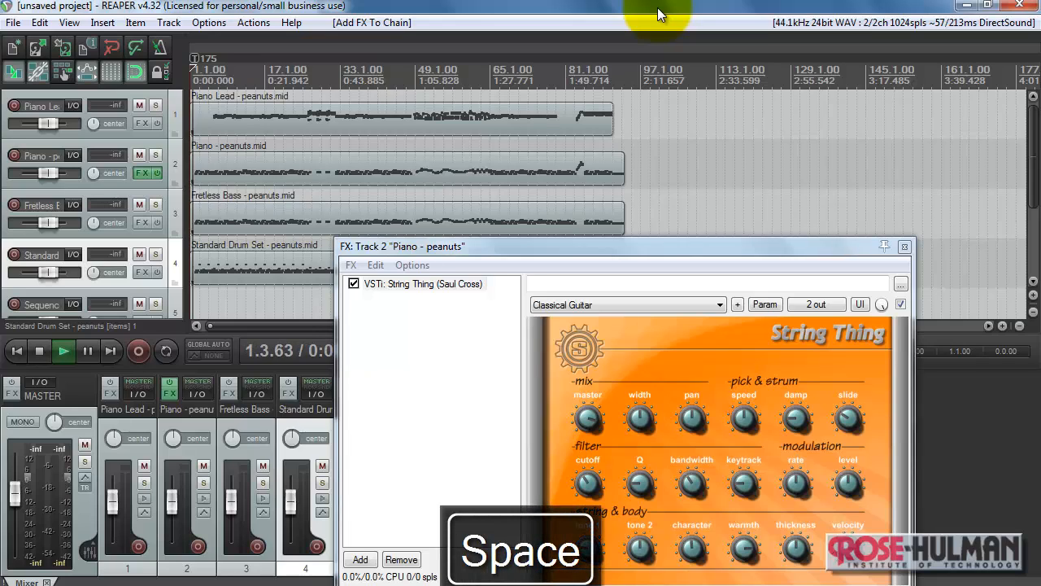
pyautogui.press('space')
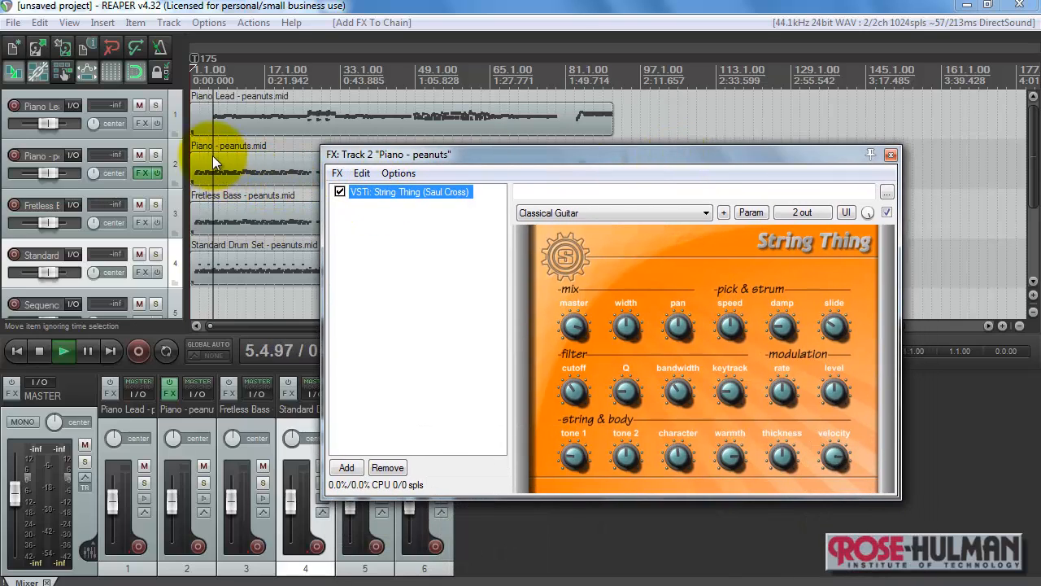
pyautogui.press('space')
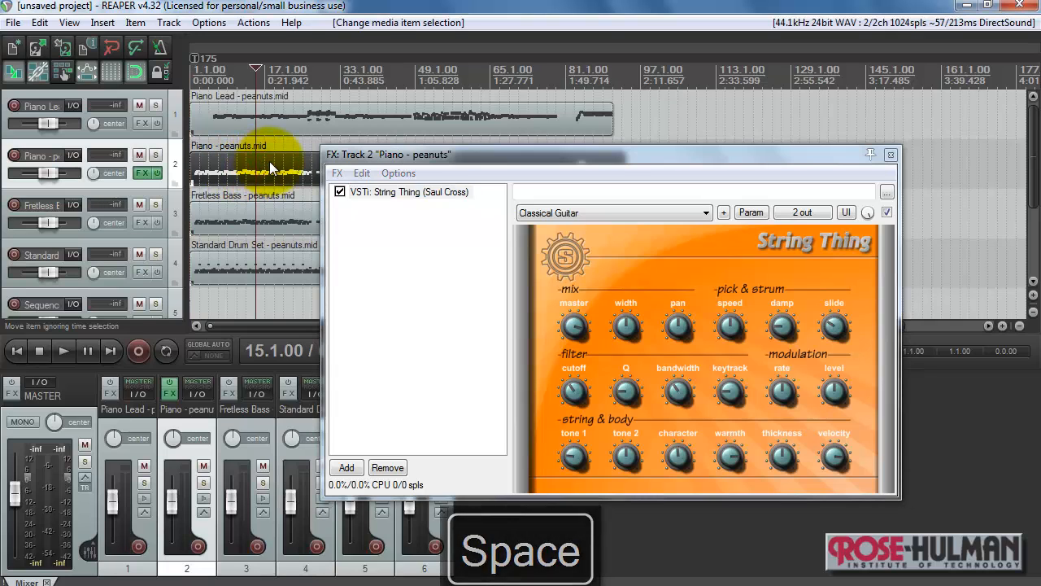
# Set the Piano MIDI item's source properties to send all events on channel 1
pyautogui.rightClick(260, 176)
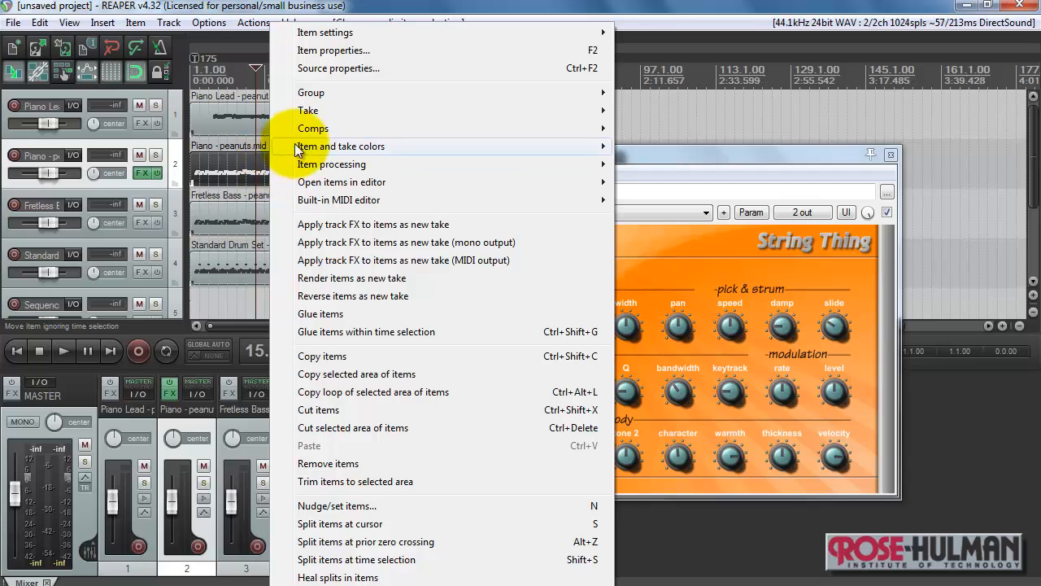
pyautogui.moveTo(589, 69)
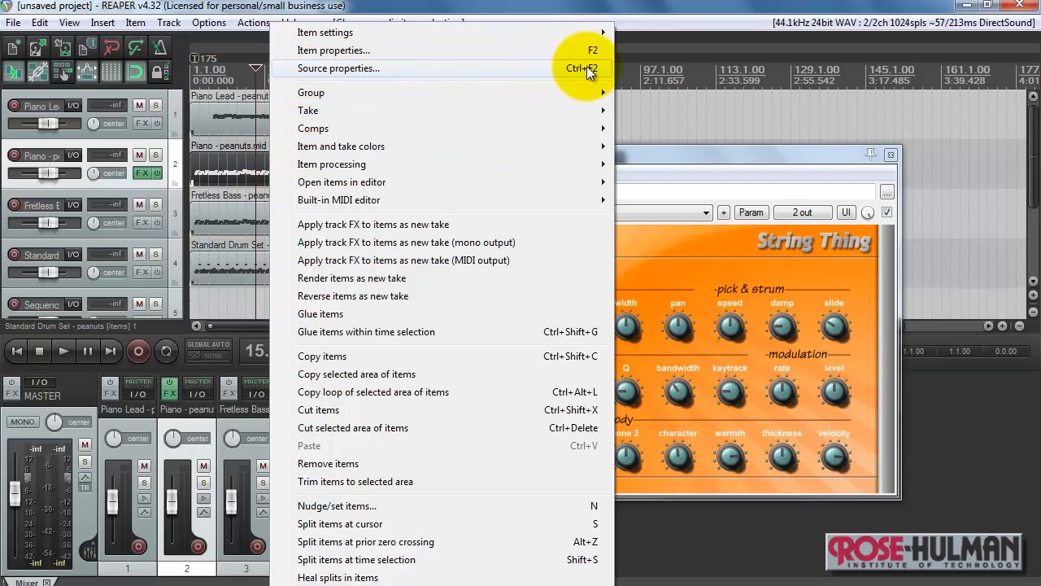
pyautogui.click(338, 69)
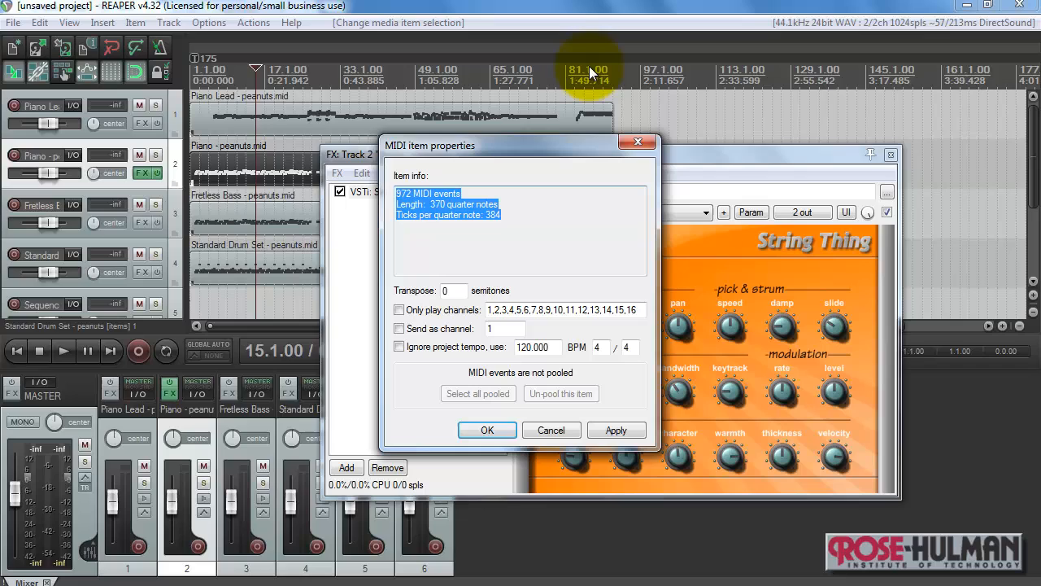
pyautogui.moveTo(511, 234)
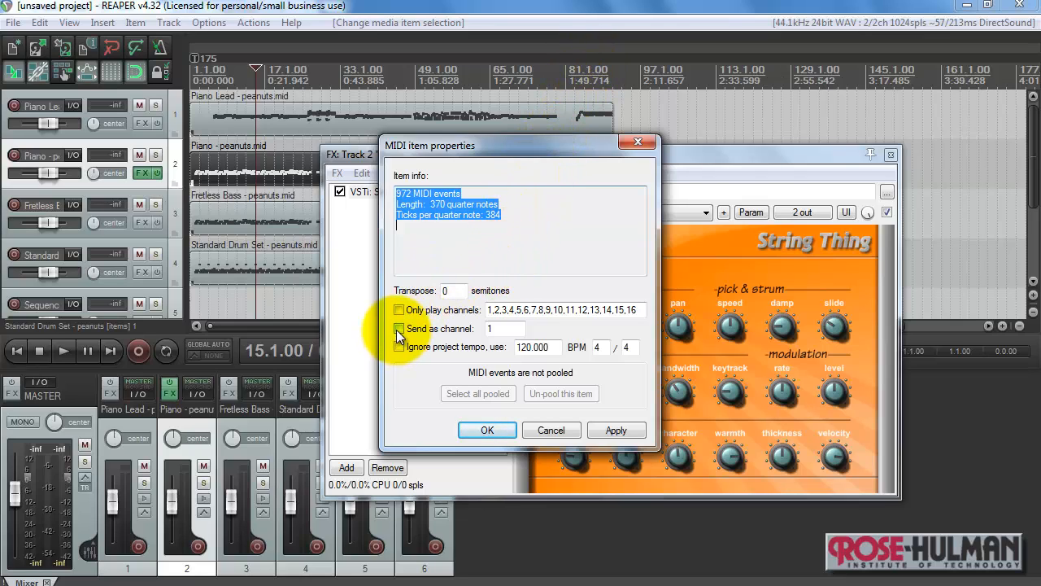
pyautogui.click(400, 329)
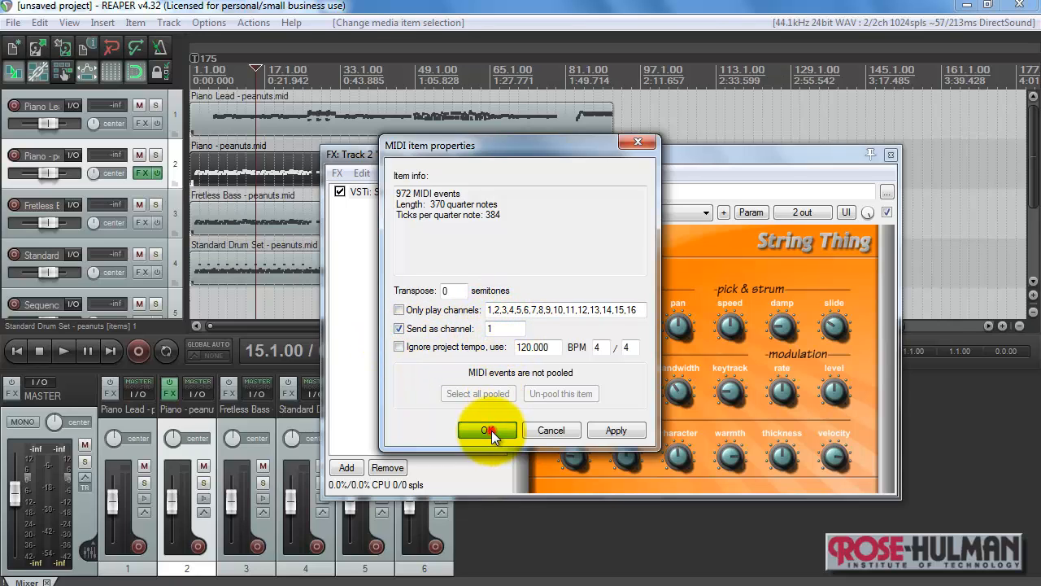
pyautogui.click(486, 430)
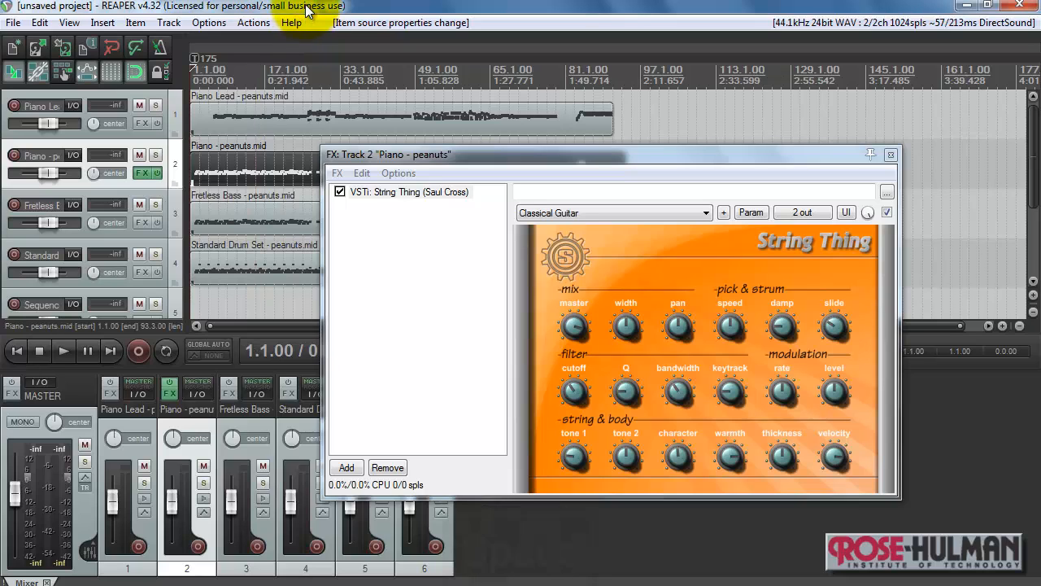
# Switch String Thing to the Banjo preset while playing the song, then replay it
pyautogui.press('space')
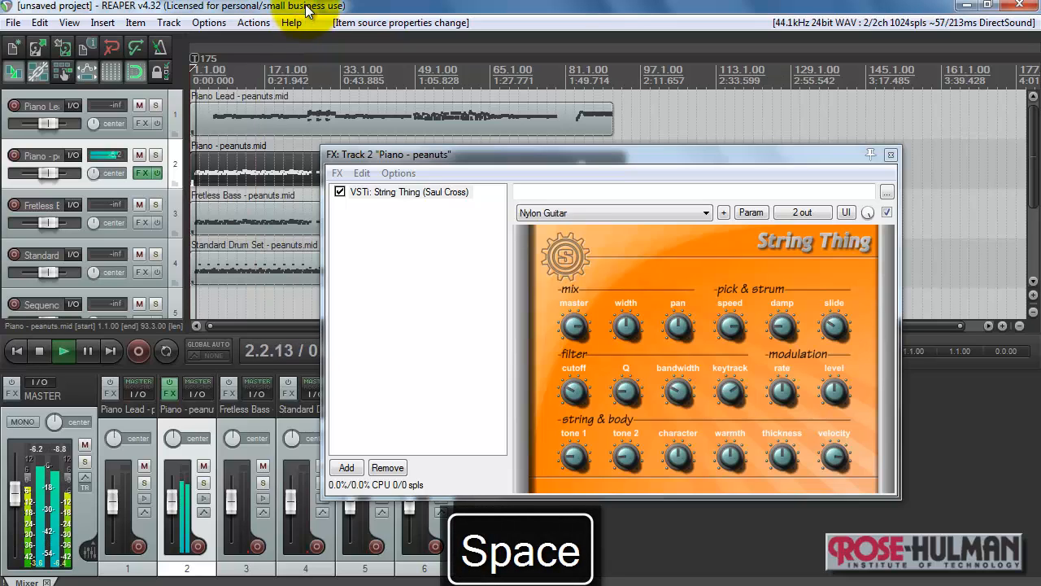
pyautogui.press('space')
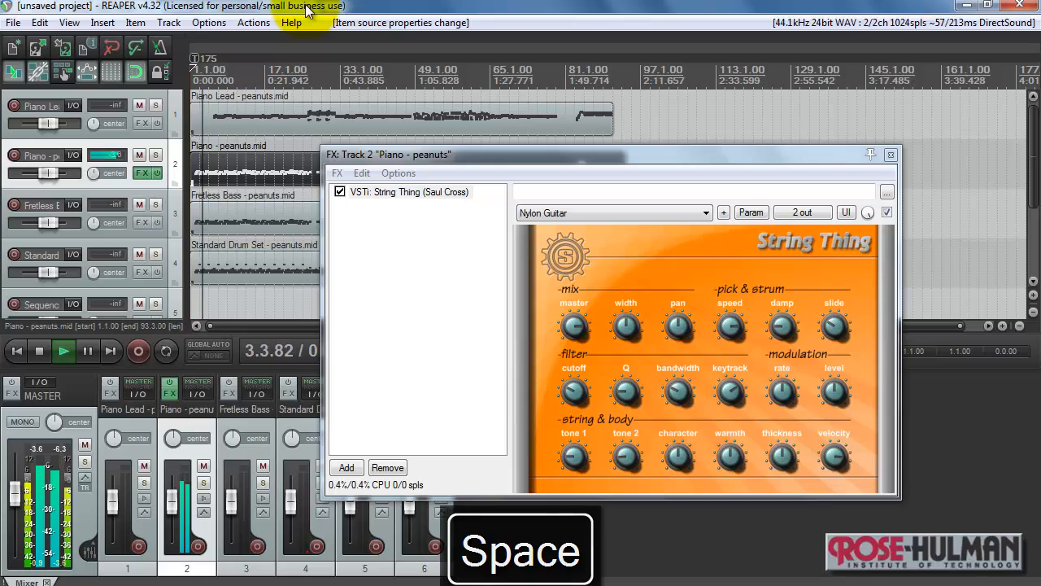
pyautogui.press('space')
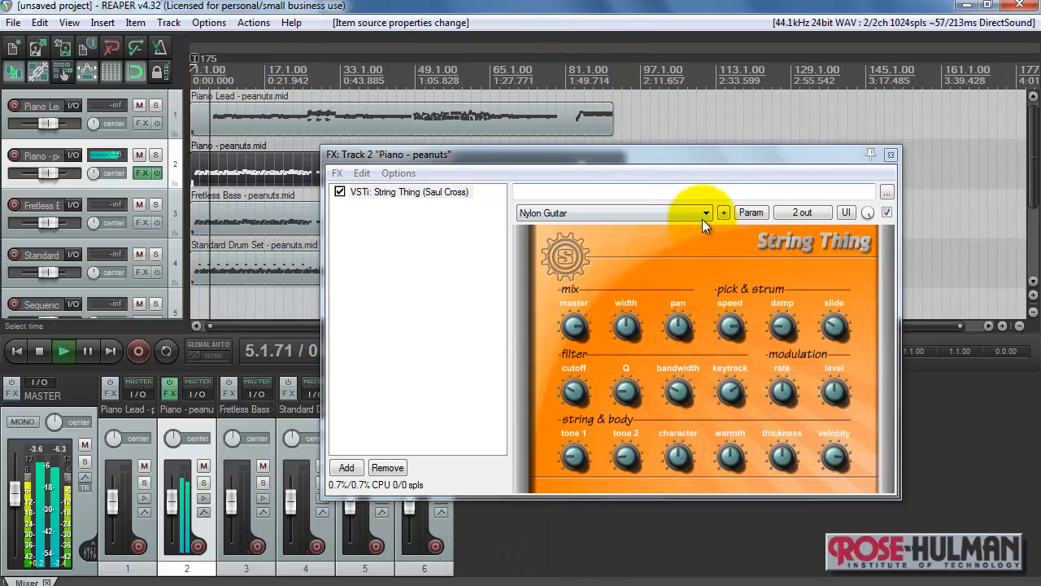
pyautogui.click(704, 212)
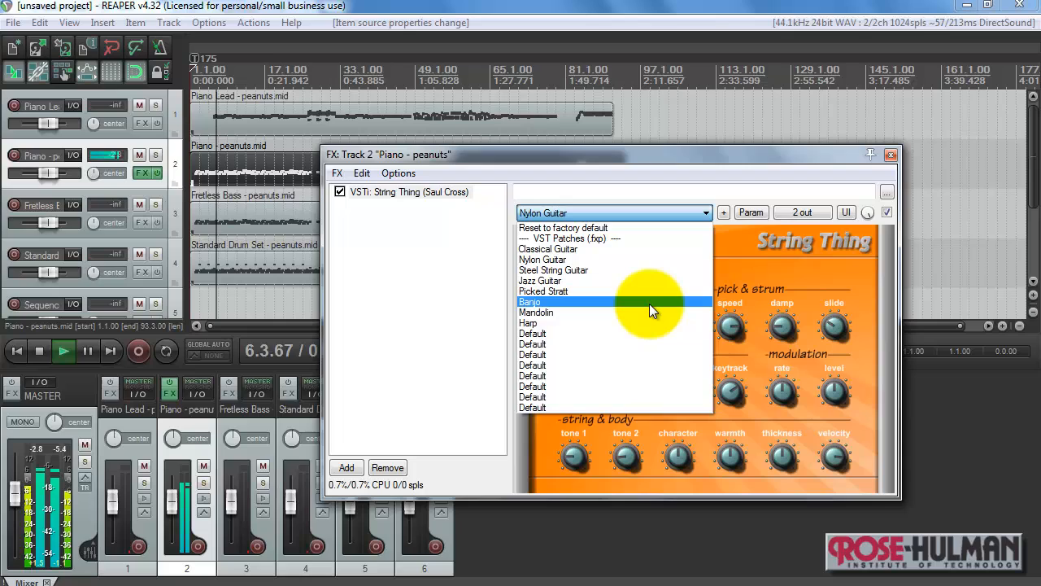
pyautogui.click(530, 301)
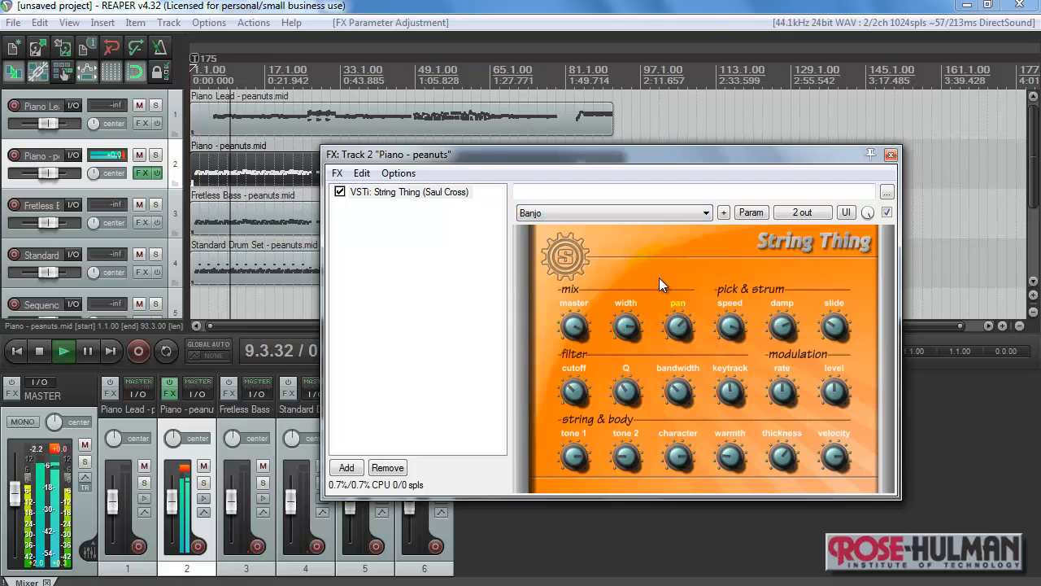
pyautogui.press('space')
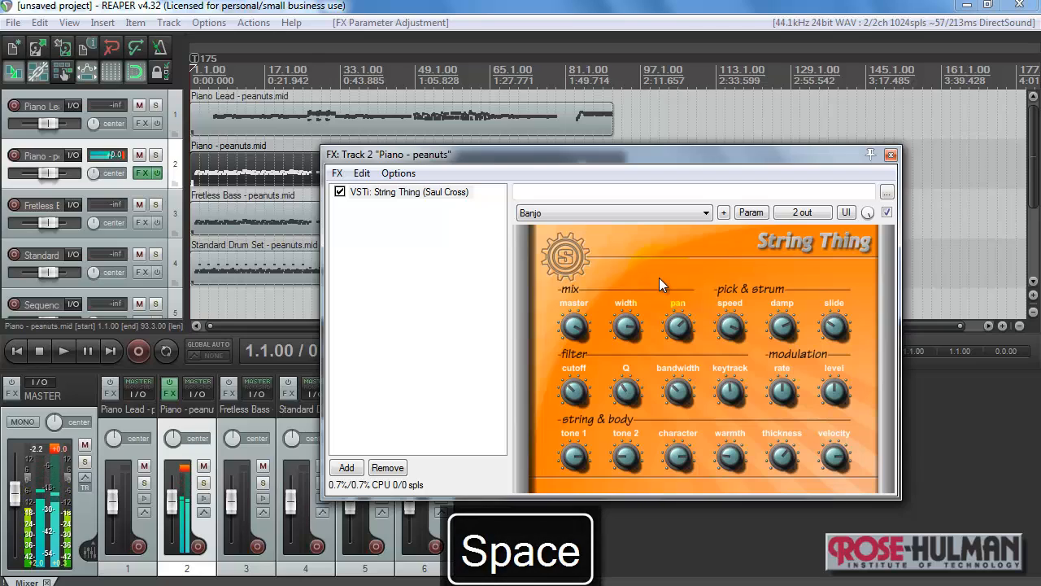
pyautogui.press('space')
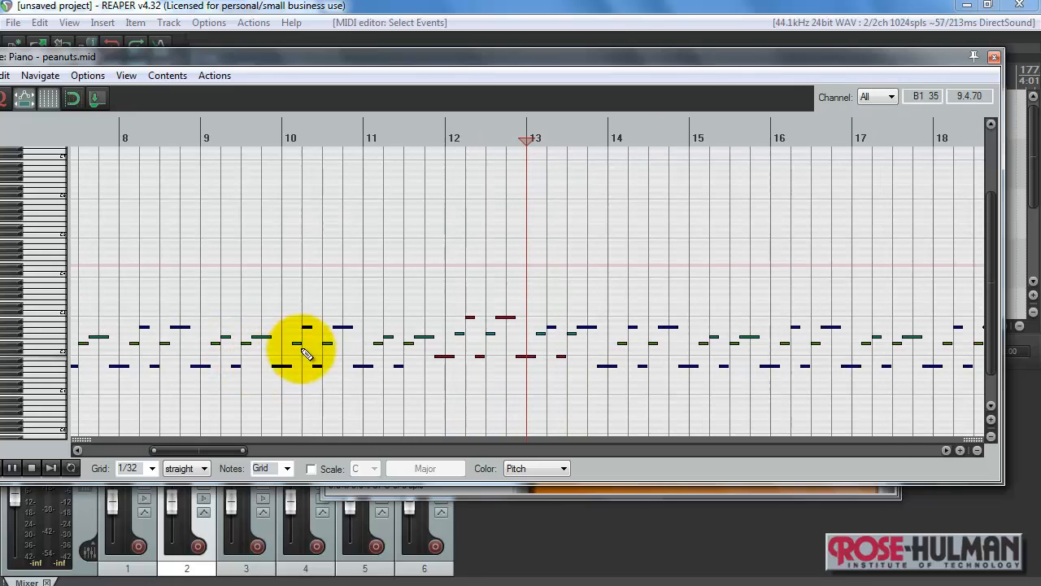
pyautogui.rightClick(333, 334)
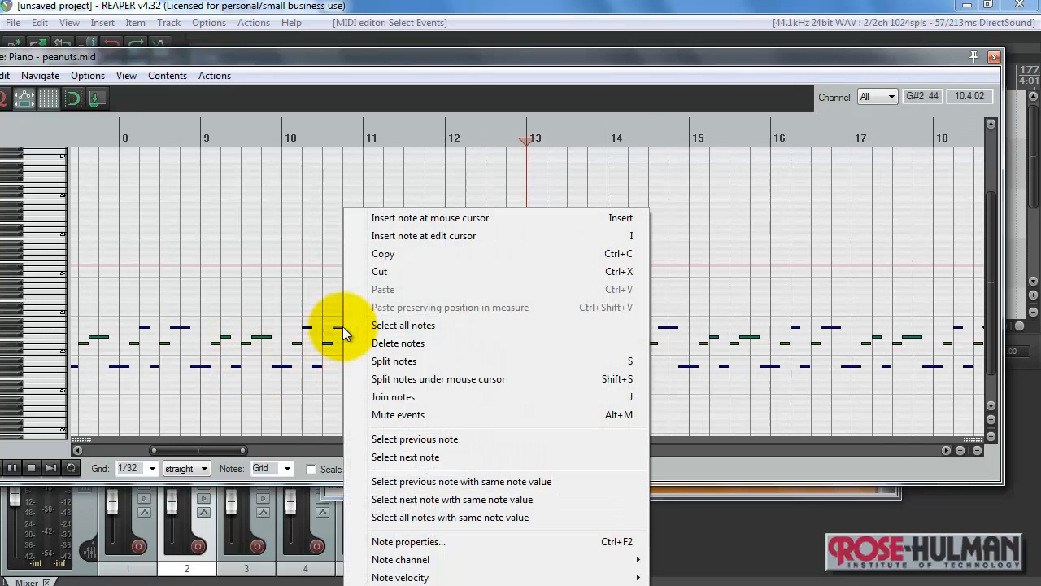
pyautogui.moveTo(615, 540)
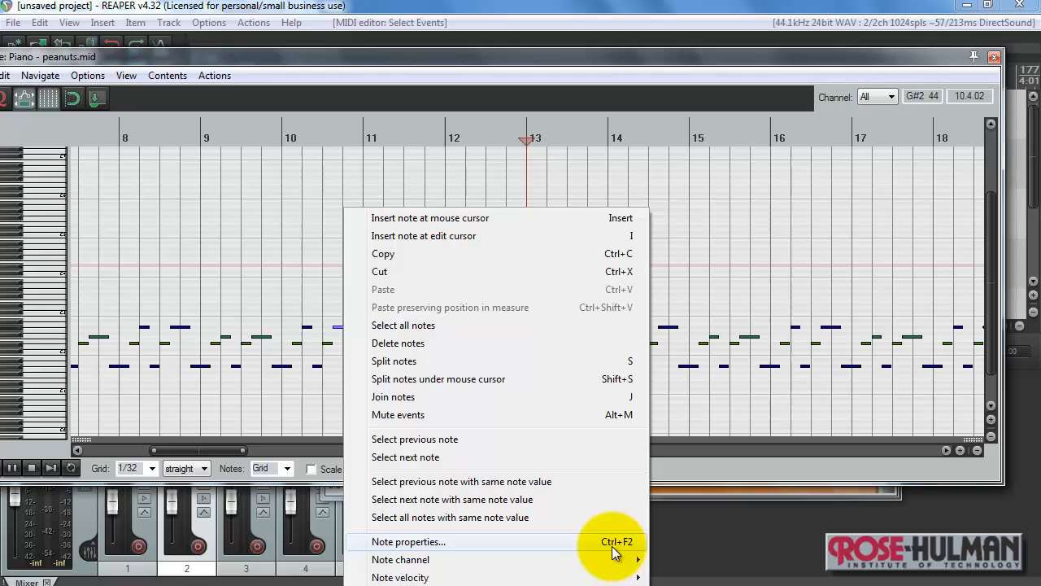
pyautogui.click(409, 540)
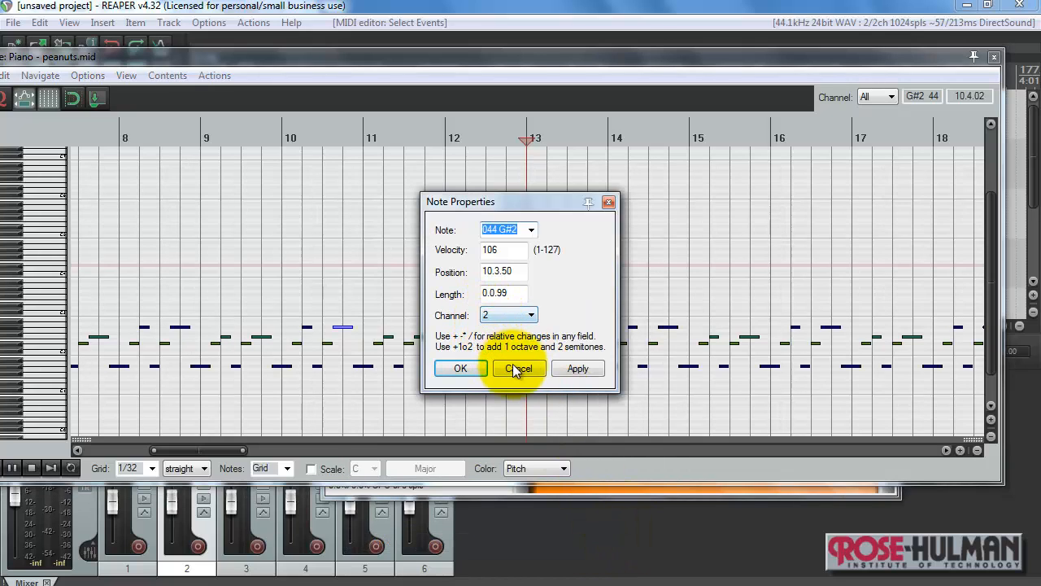
pyautogui.click(518, 368)
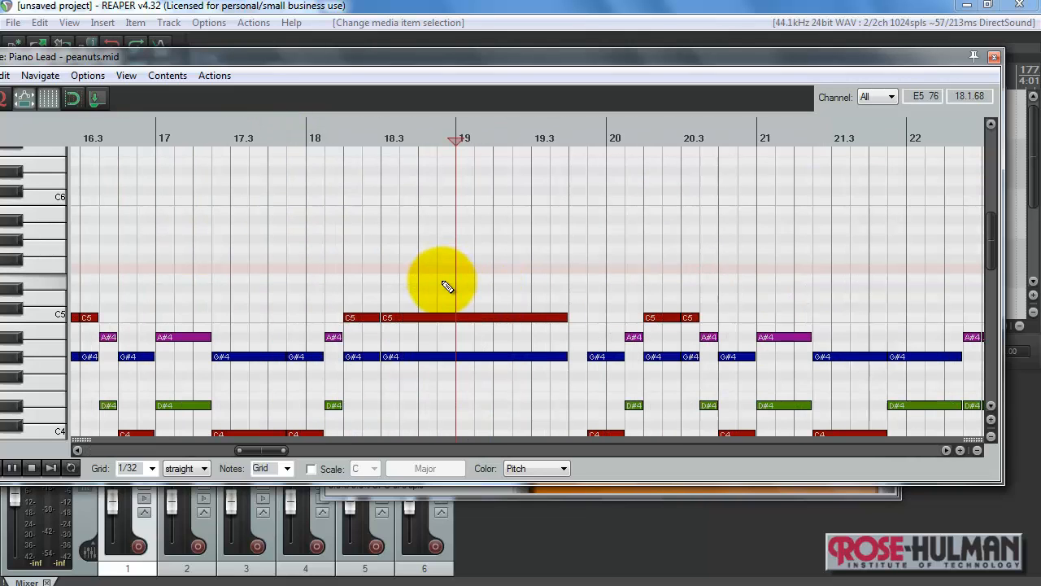
pyautogui.rightClick(443, 285)
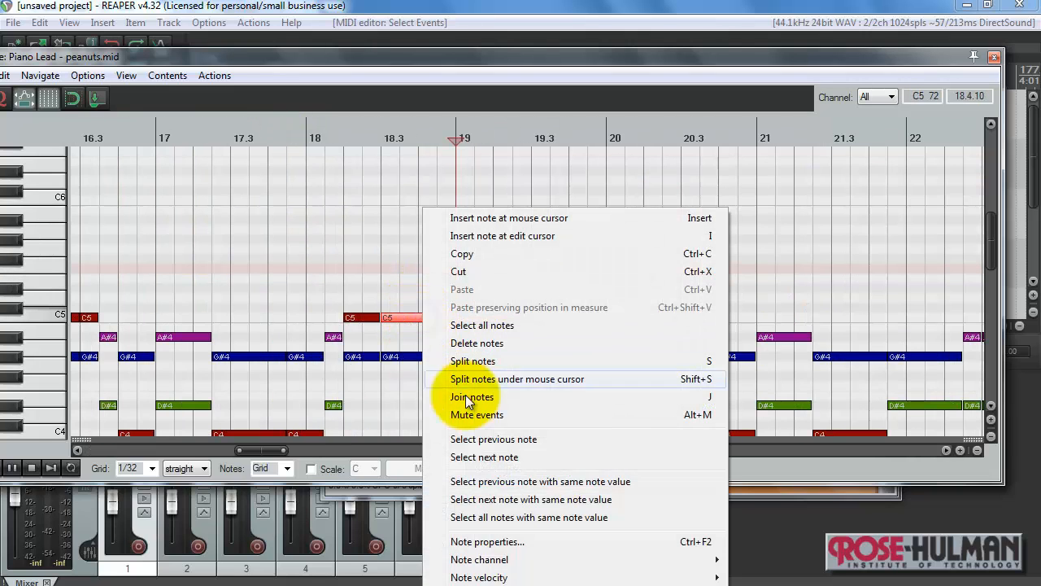
pyautogui.click(487, 540)
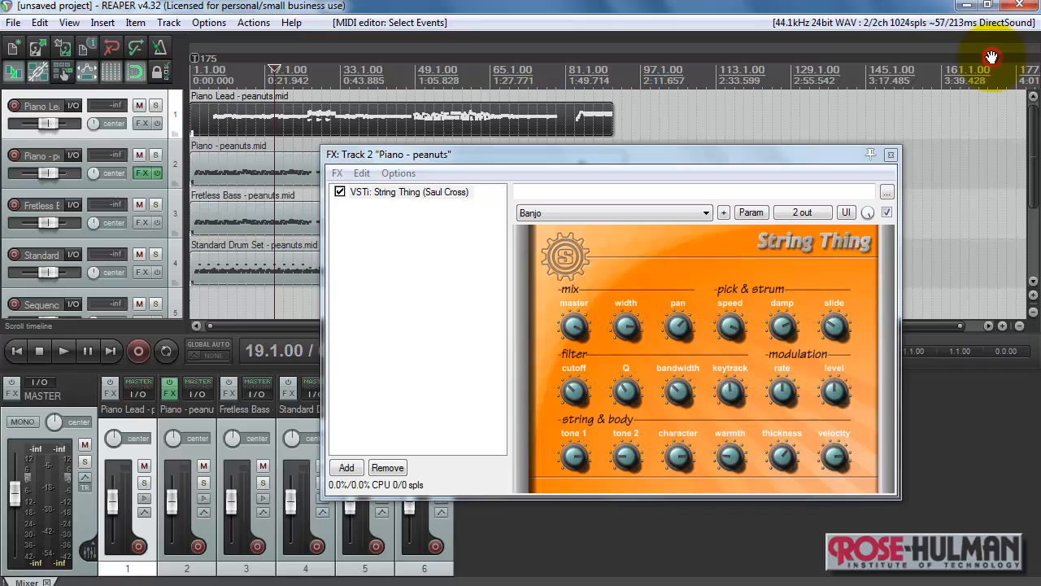
pyautogui.moveTo(561, 496)
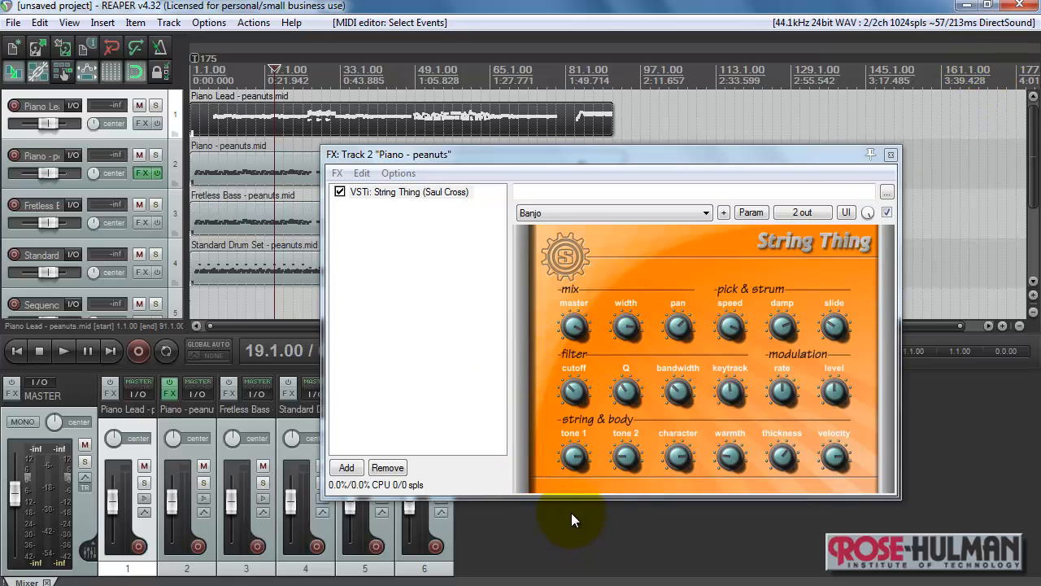
# Copy String Thing onto the Piano Lead track and choose its Banjo preset
pyautogui.click(407, 192)
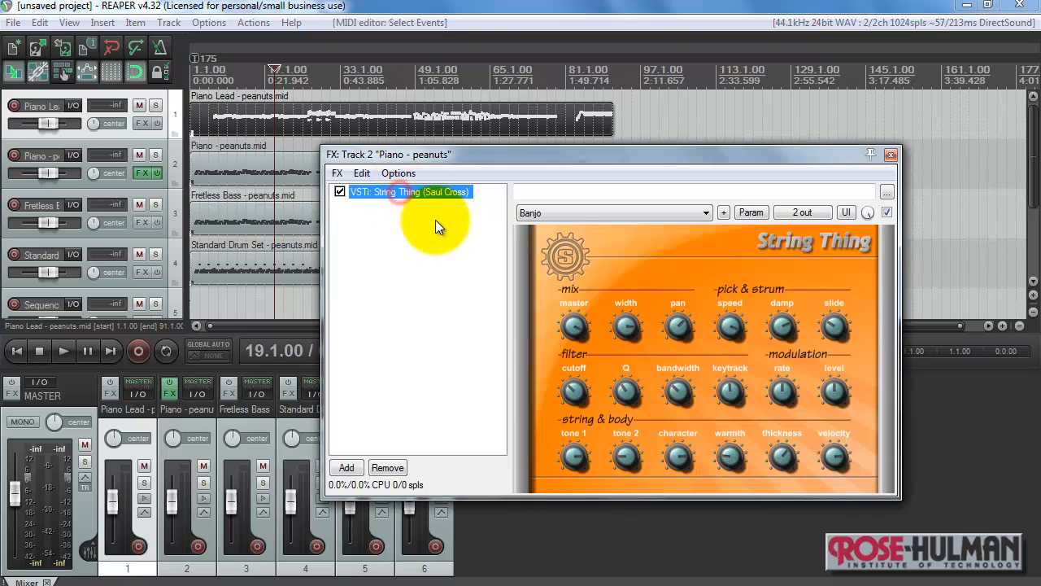
pyautogui.click(387, 467)
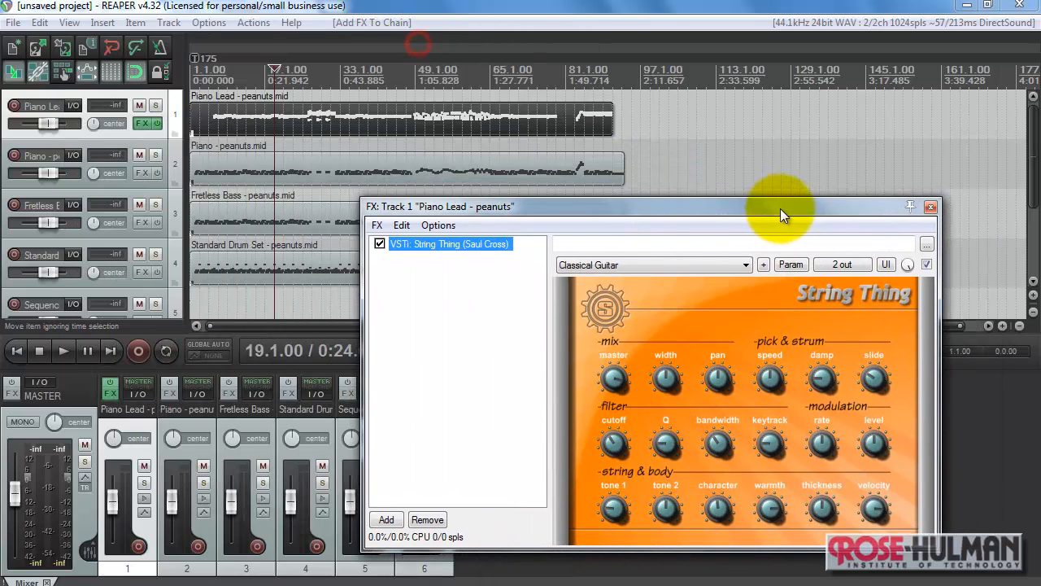
pyautogui.click(745, 264)
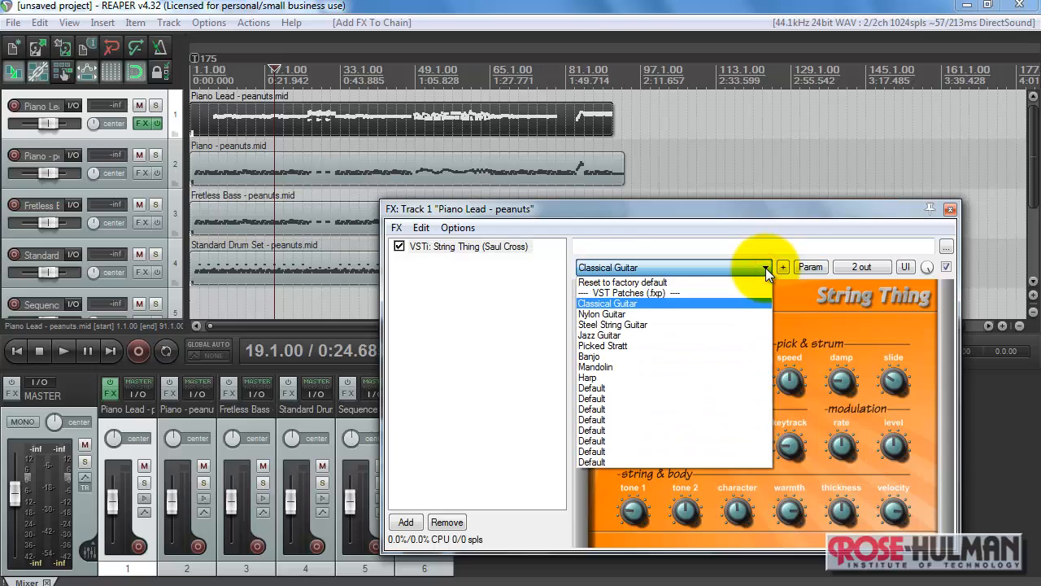
pyautogui.click(595, 354)
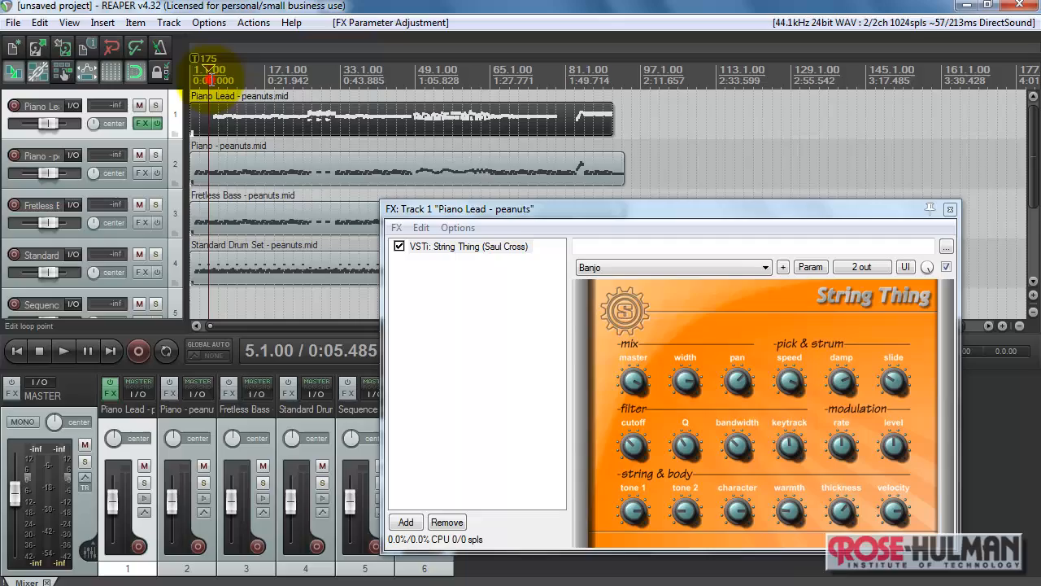
# Play from the song start, reselect Banjo while listening, then stop
pyautogui.click(671, 267)
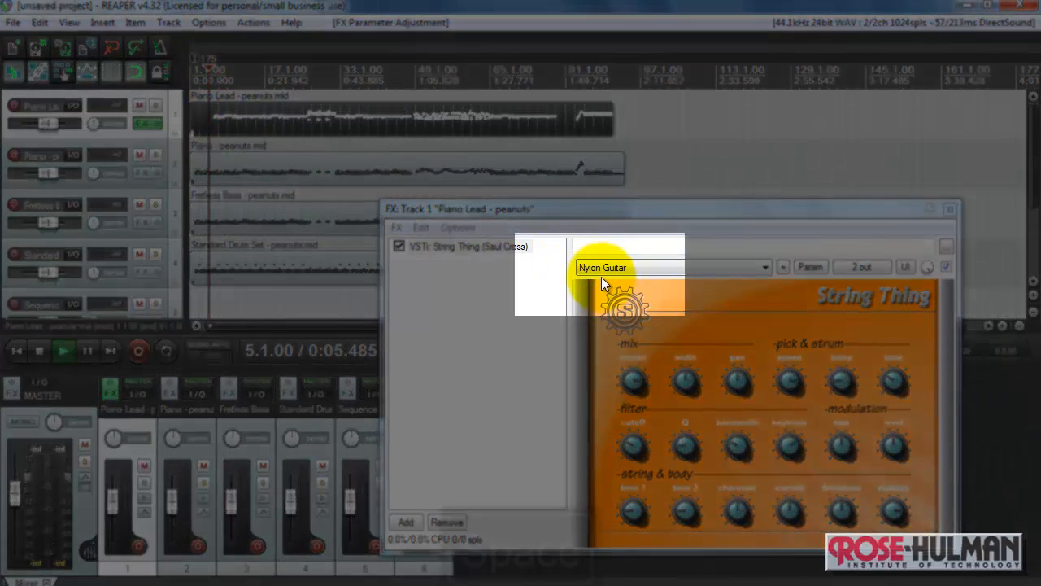
pyautogui.press('space')
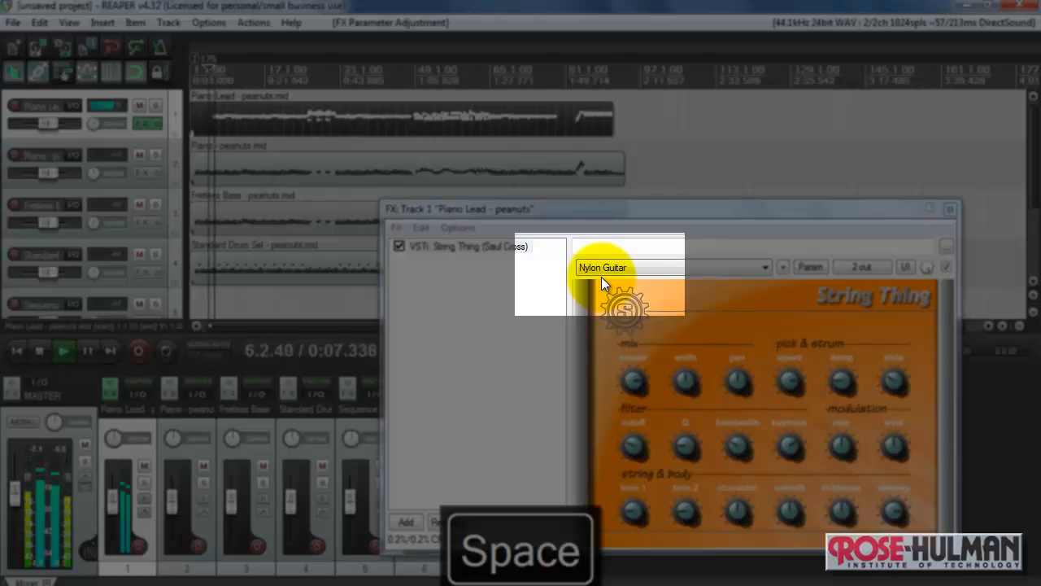
pyautogui.click(763, 267)
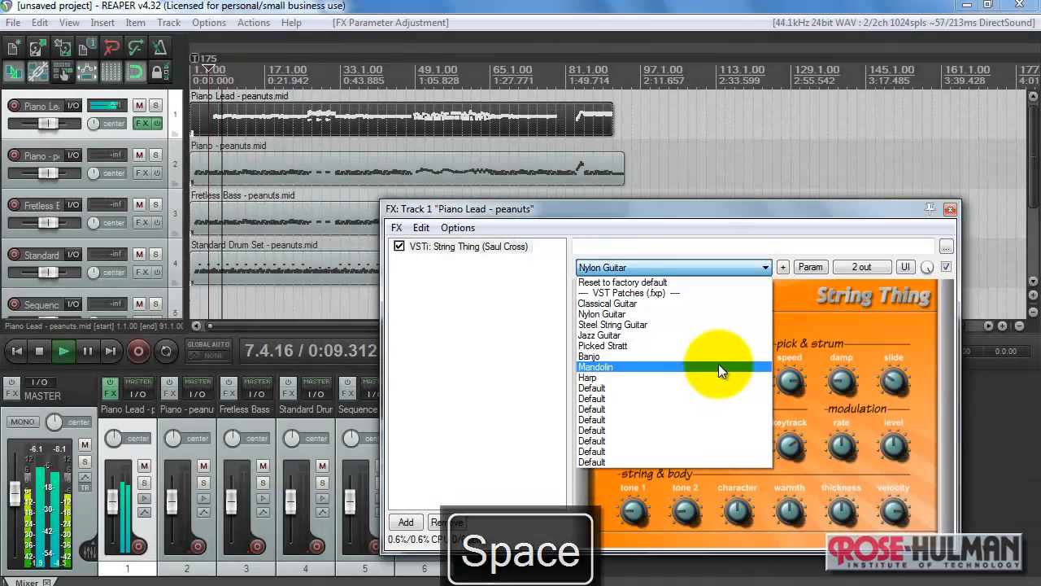
pyautogui.click(589, 356)
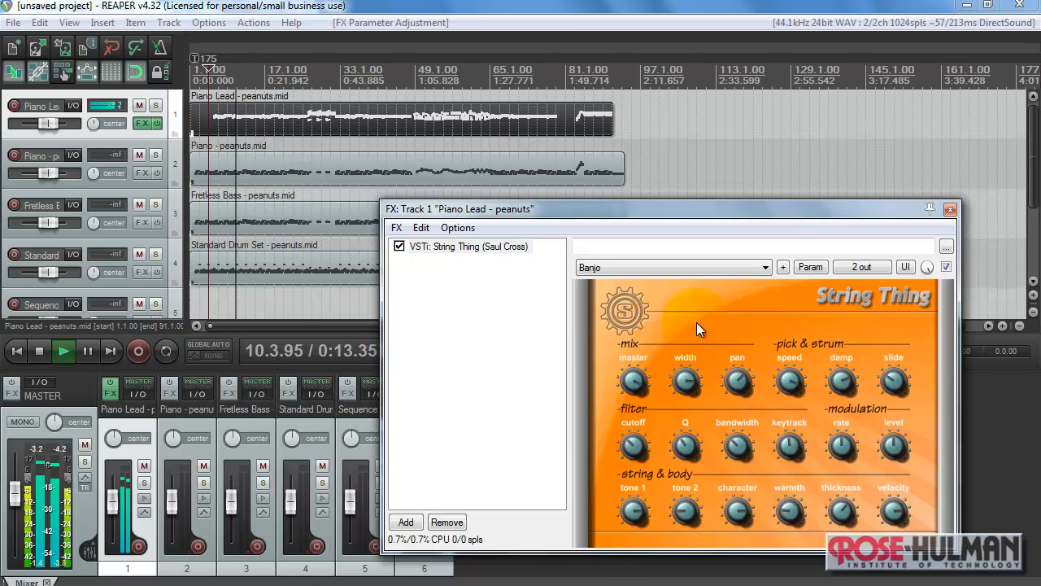
pyautogui.press('space')
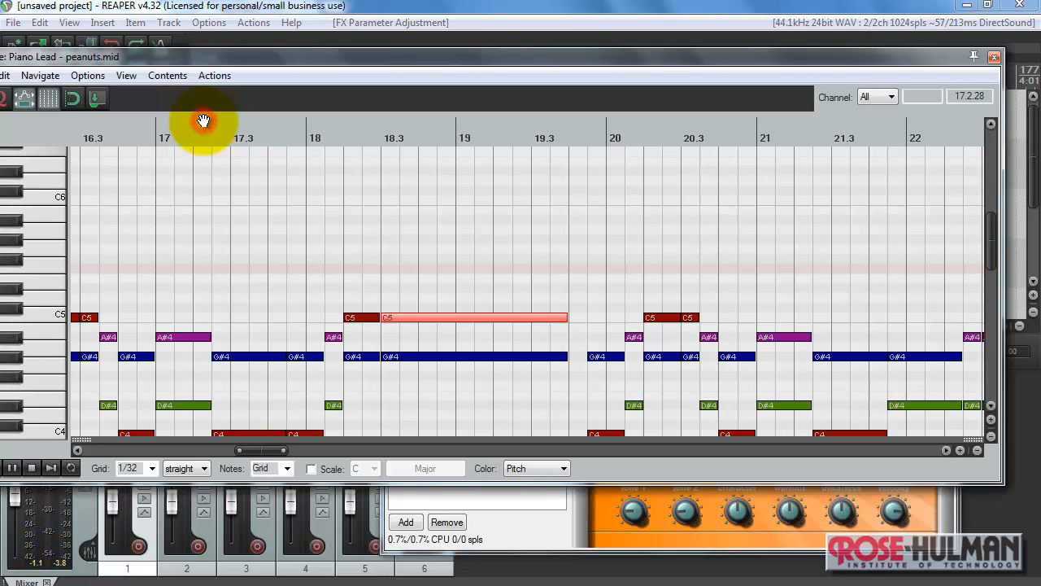
# Switch the Piano Lead MIDI editor to event list mode
pyautogui.click(127, 75)
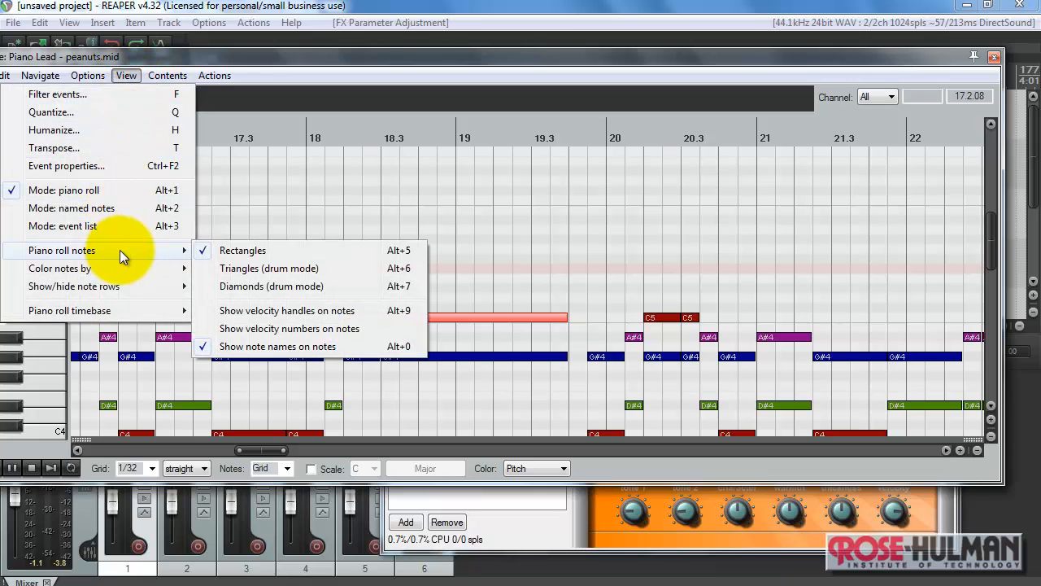
pyautogui.moveTo(105, 231)
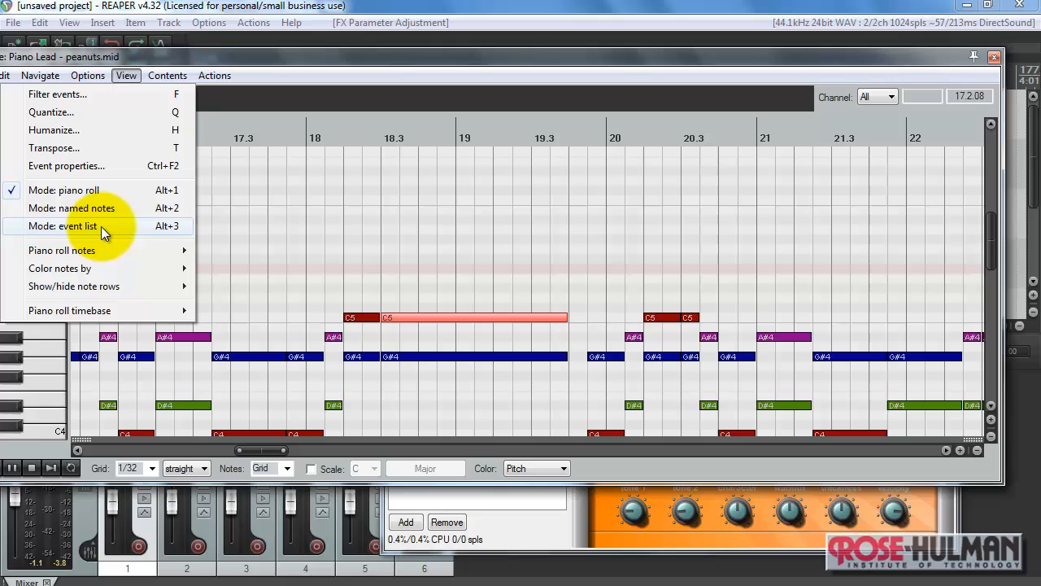
pyautogui.click(62, 225)
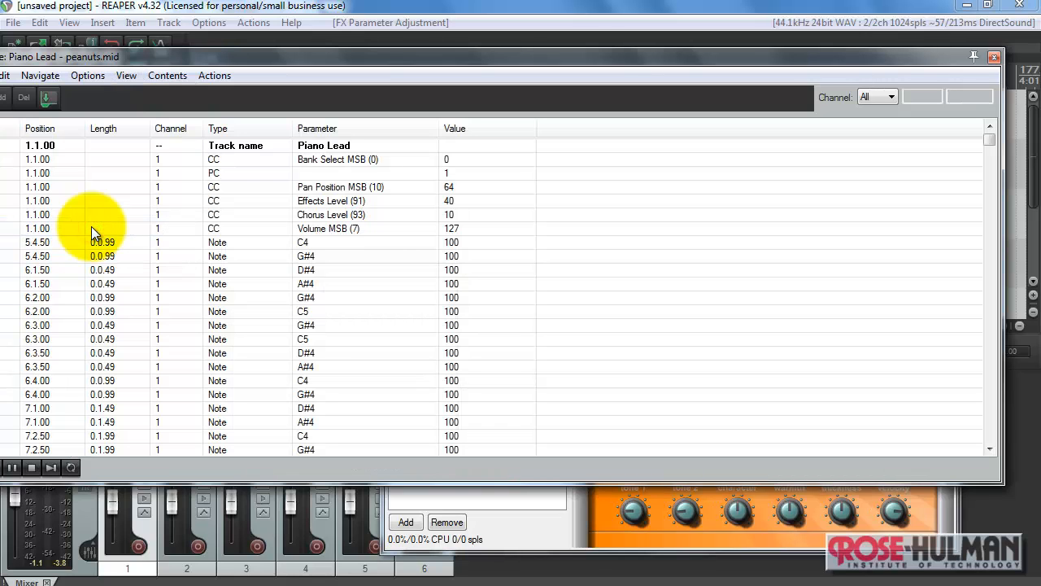
pyautogui.moveTo(257, 64)
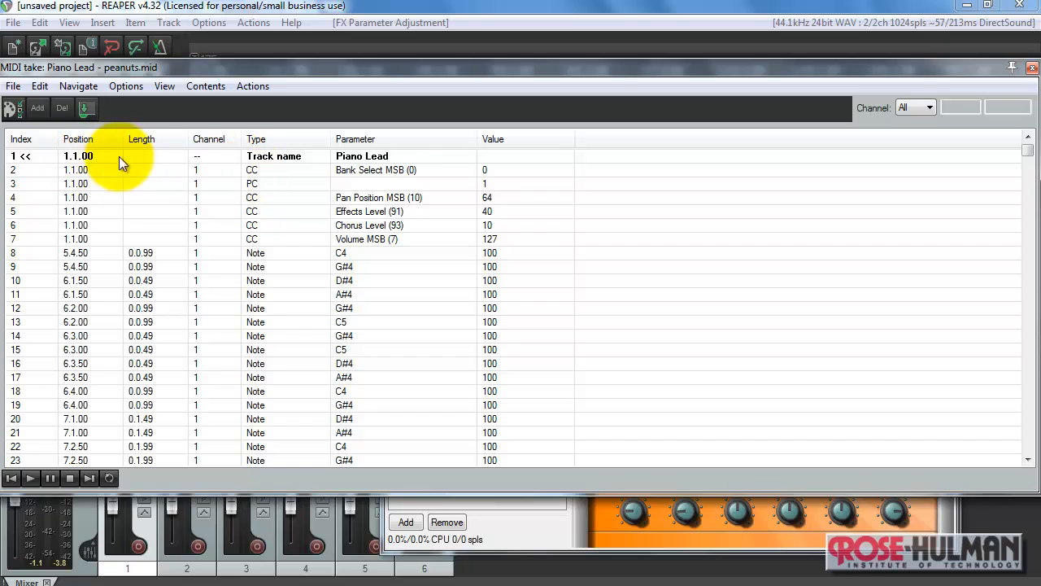
pyautogui.moveTo(319, 176)
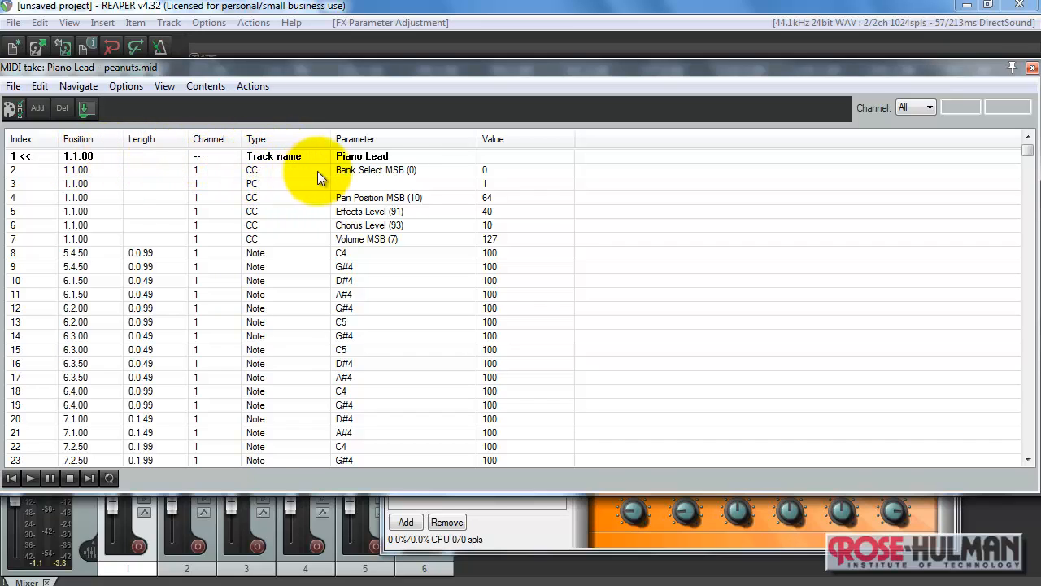
pyautogui.moveTo(247, 195)
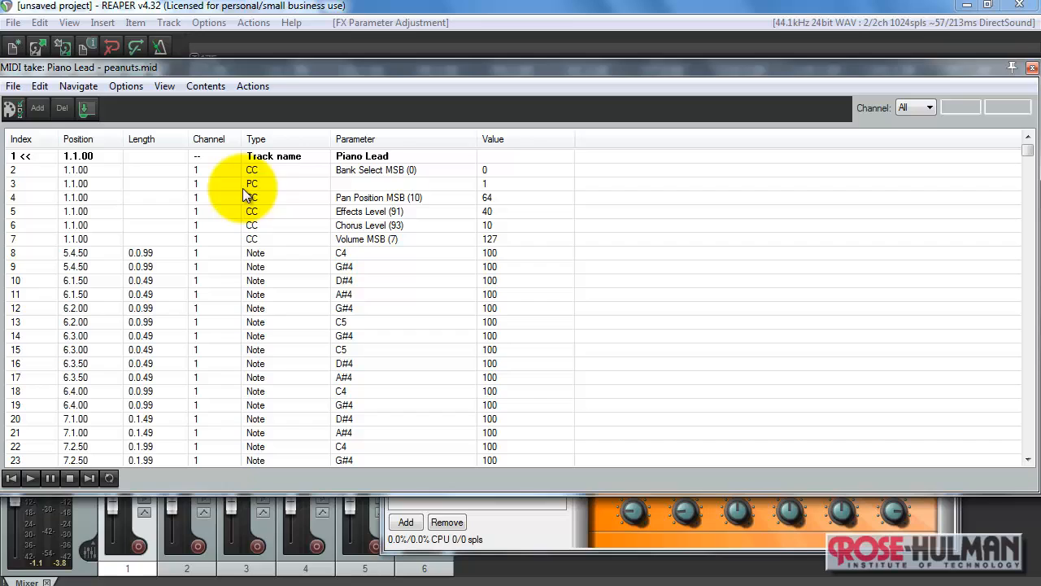
pyautogui.moveTo(36, 192)
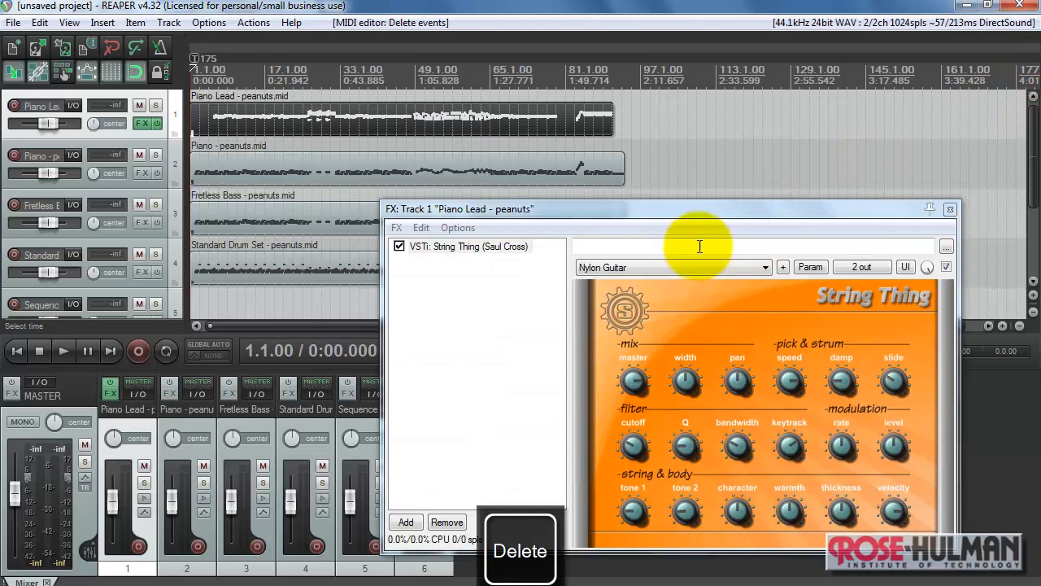
# Set Piano Lead's String Thing to the Banjo preset and audition the song
pyautogui.click(763, 267)
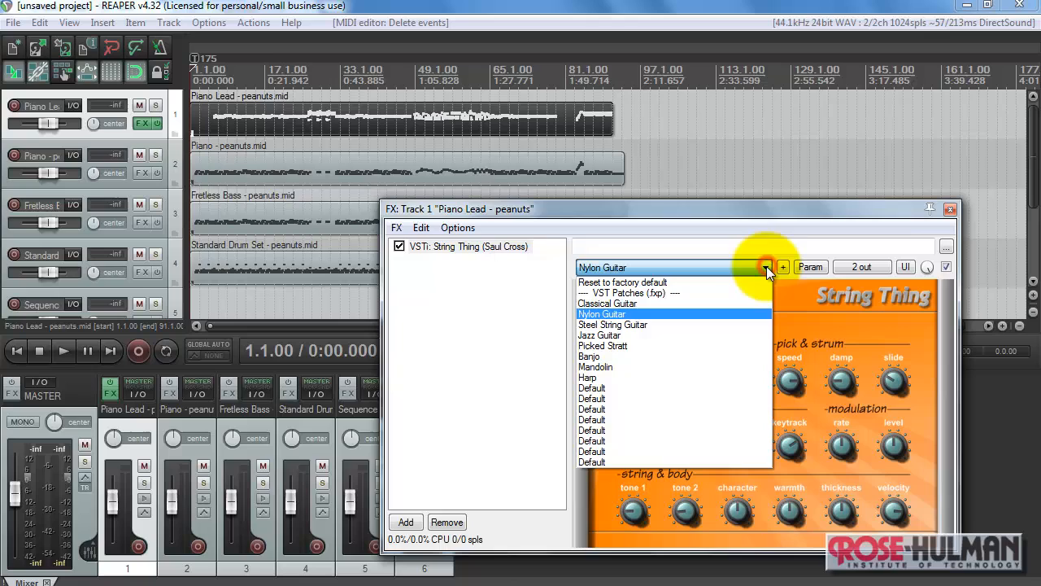
pyautogui.click(595, 355)
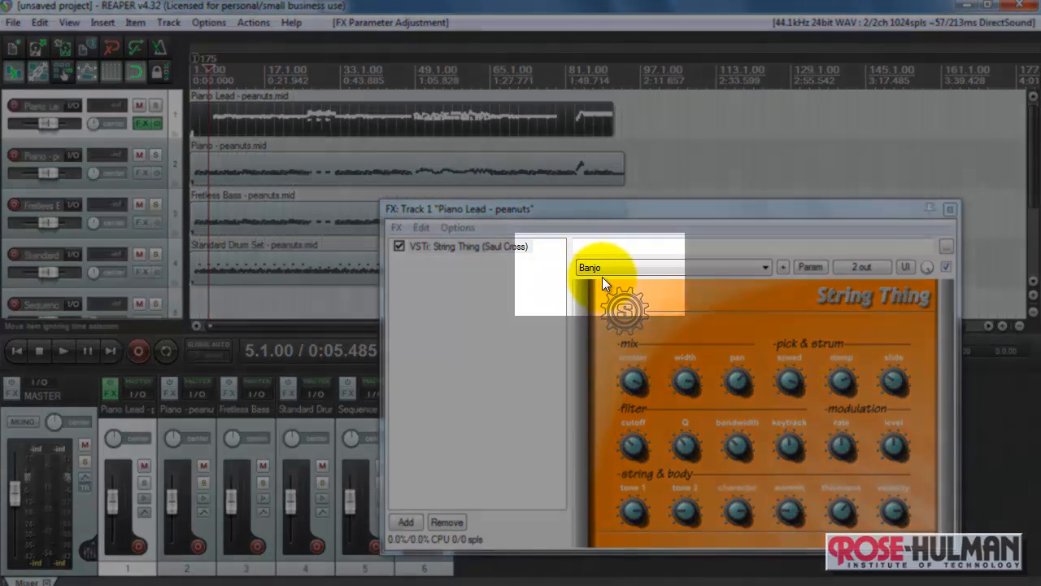
pyautogui.press('space')
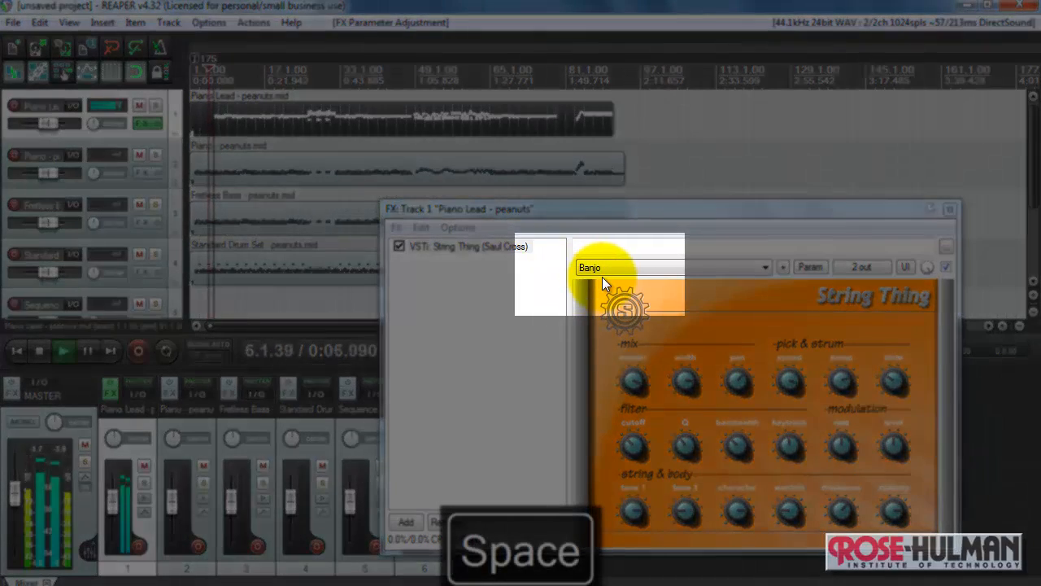
pyautogui.press('space')
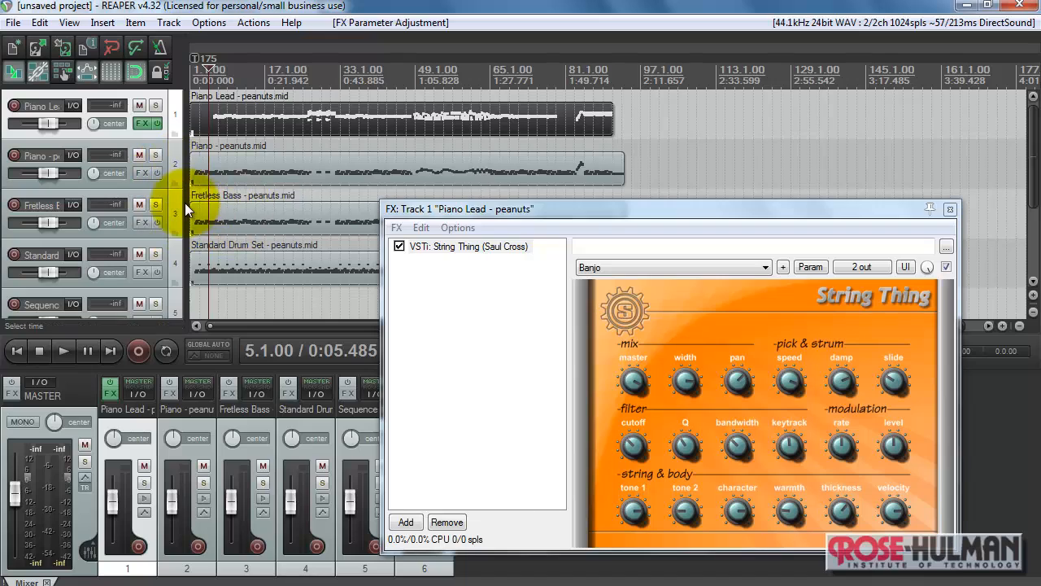
pyautogui.moveTo(237, 231)
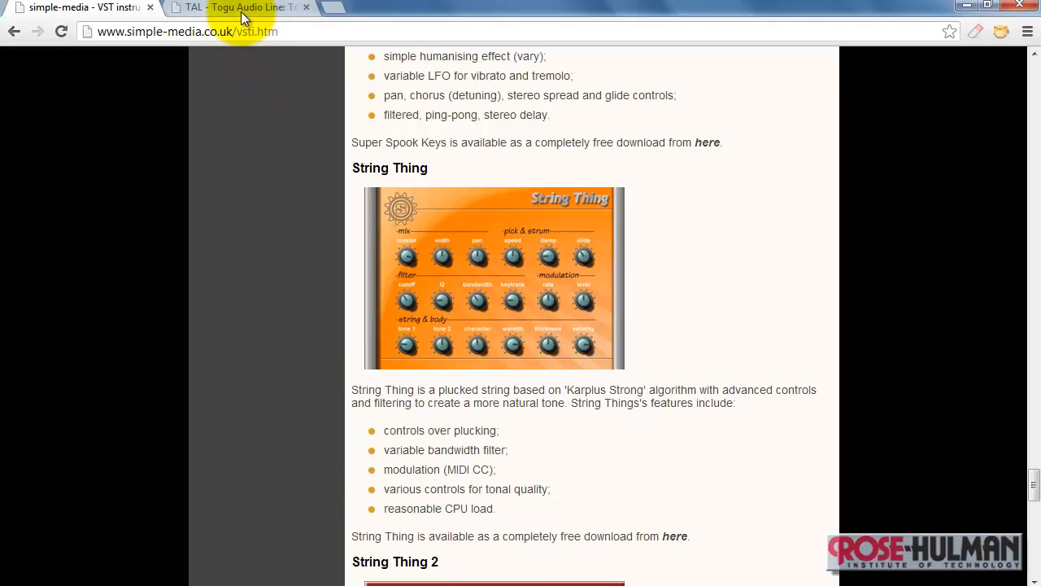
pyautogui.moveTo(166, 48)
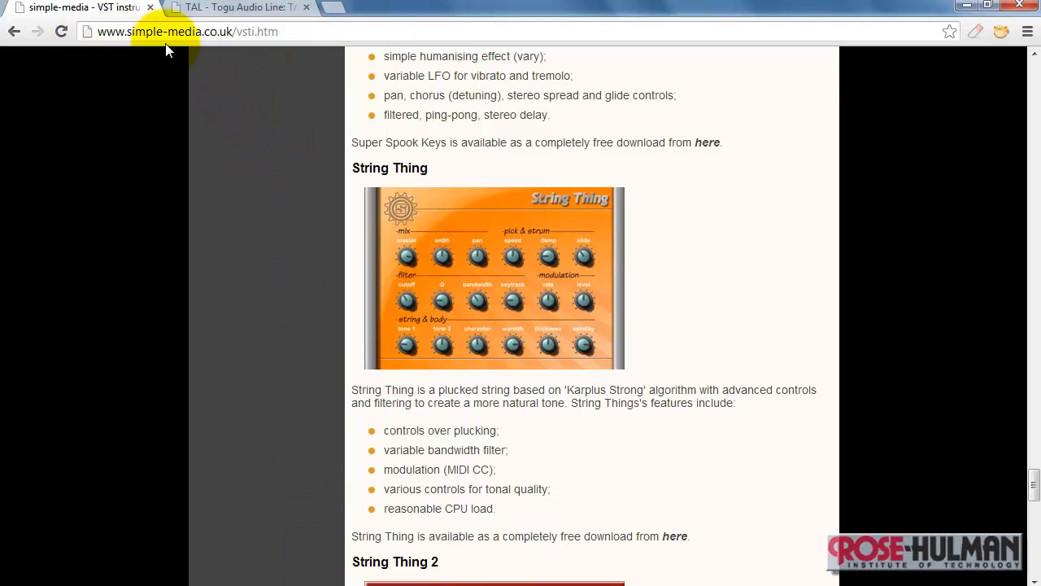
pyautogui.moveTo(345, 406)
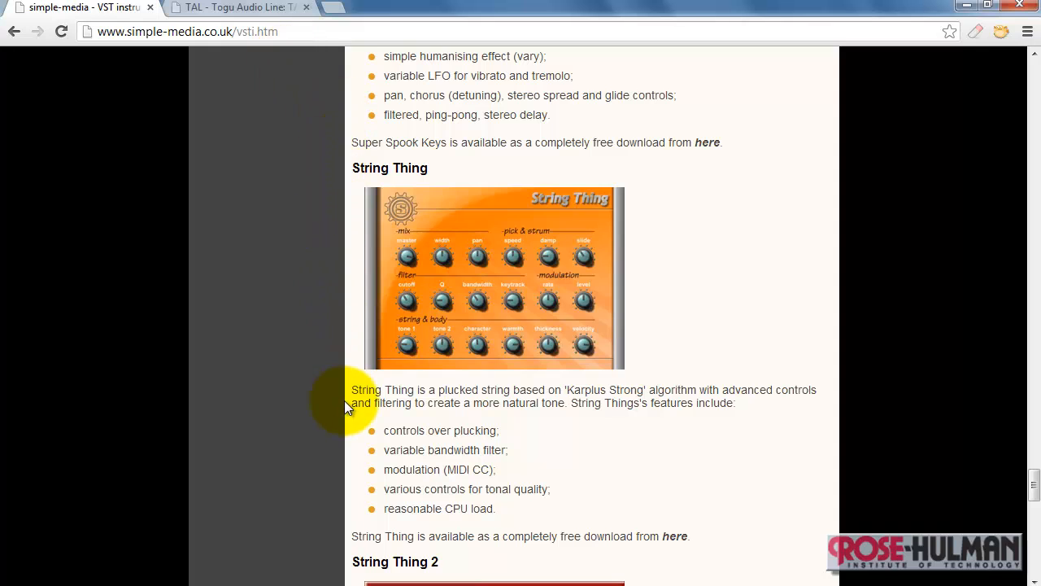
pyautogui.moveTo(244, 7)
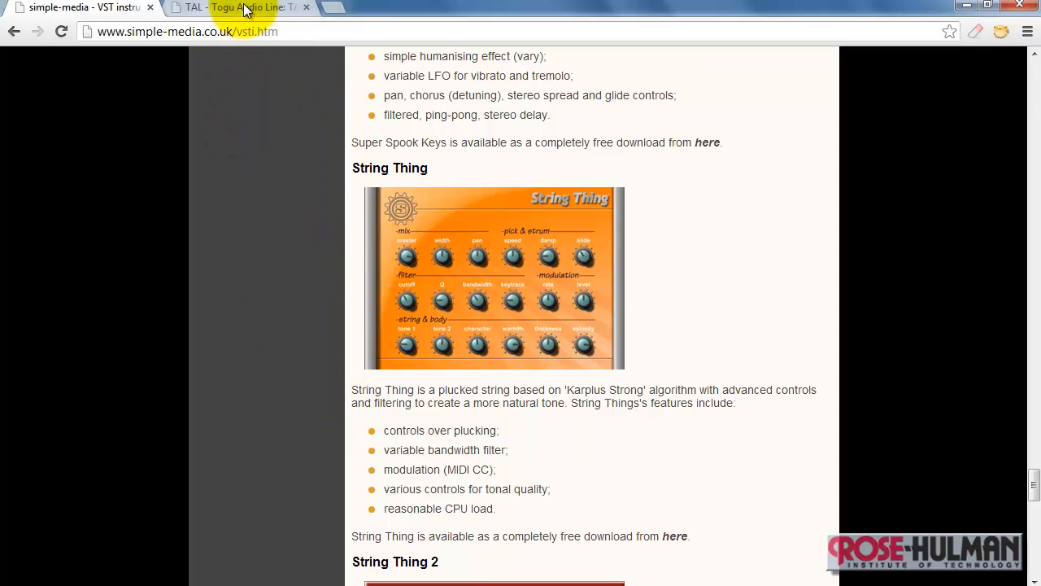
# Save the TAL-BassLine.zip (windows vst 32bit host) link from the TAL page
pyautogui.click(236, 6)
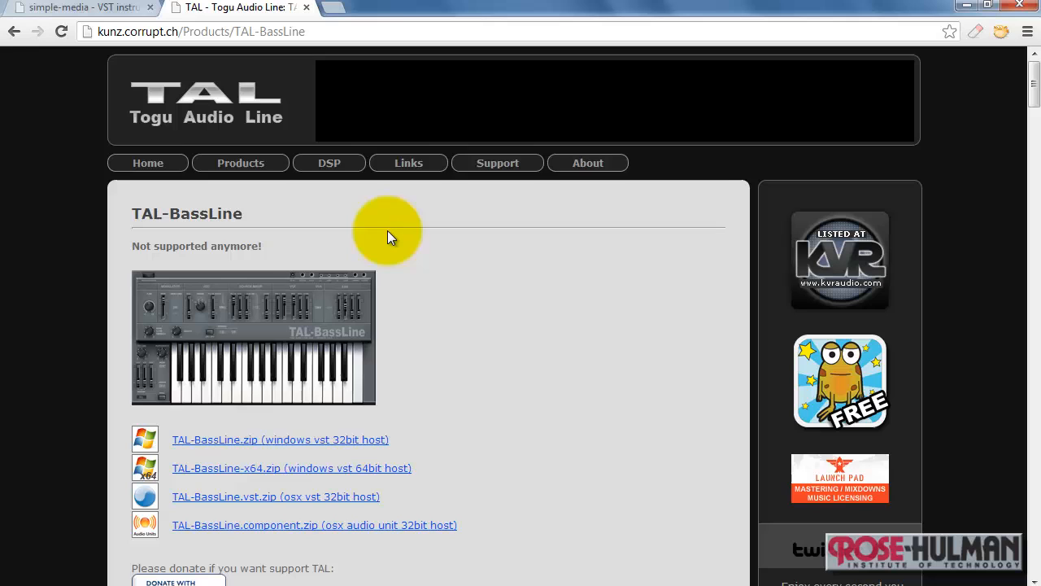
pyautogui.moveTo(274, 234)
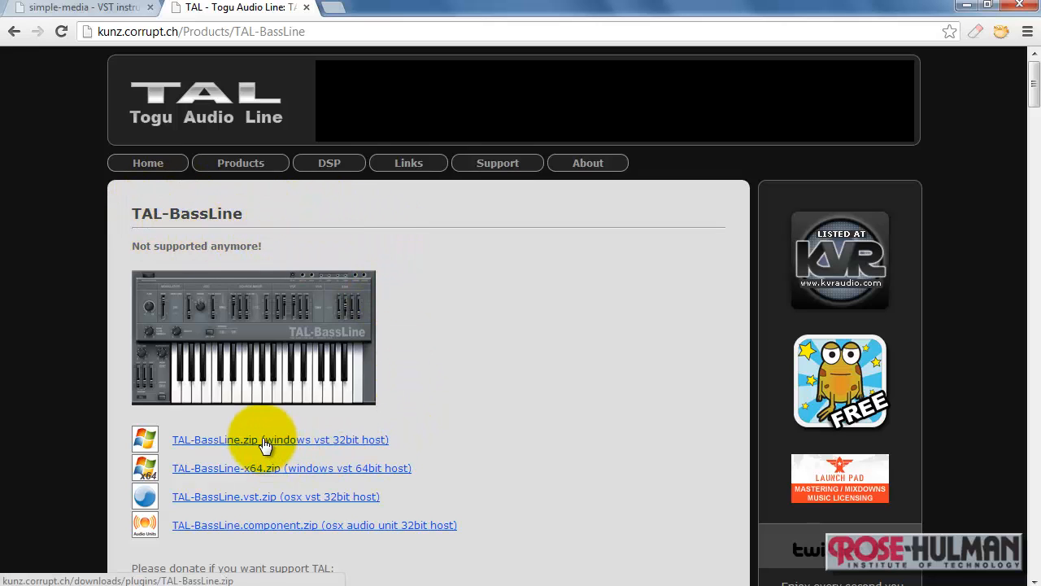
pyautogui.rightClick(264, 439)
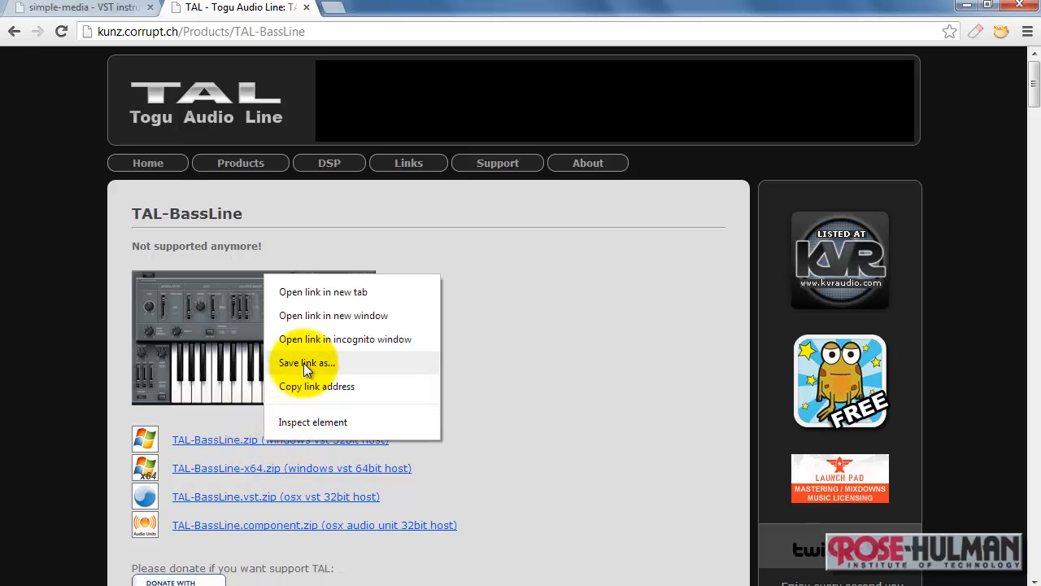
pyautogui.click(306, 361)
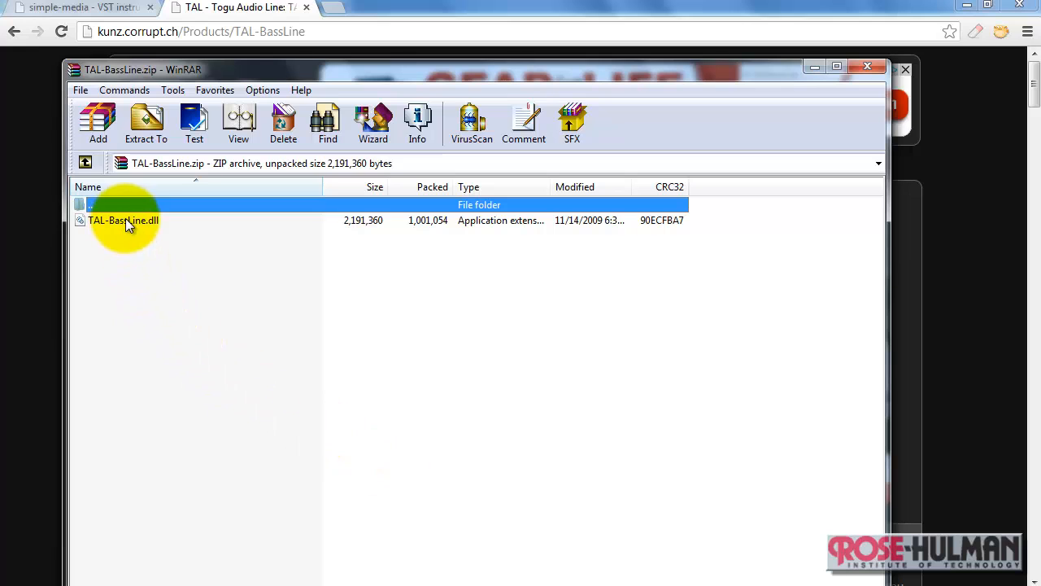
# Extract TAL-BassLine.dll into a TAL-BassLine folder under C:\reaper\vst
pyautogui.click(123, 219)
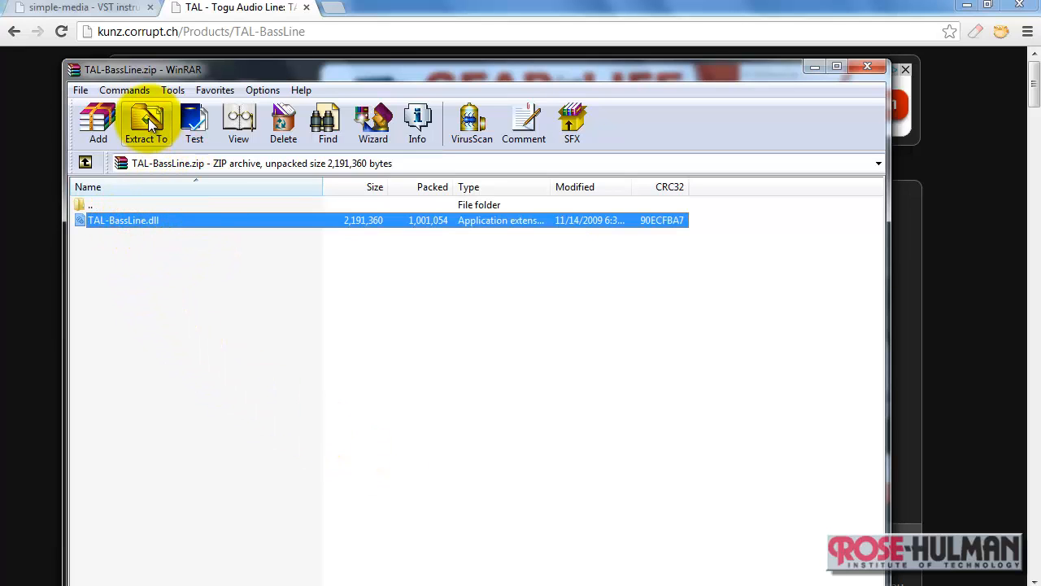
pyautogui.click(146, 122)
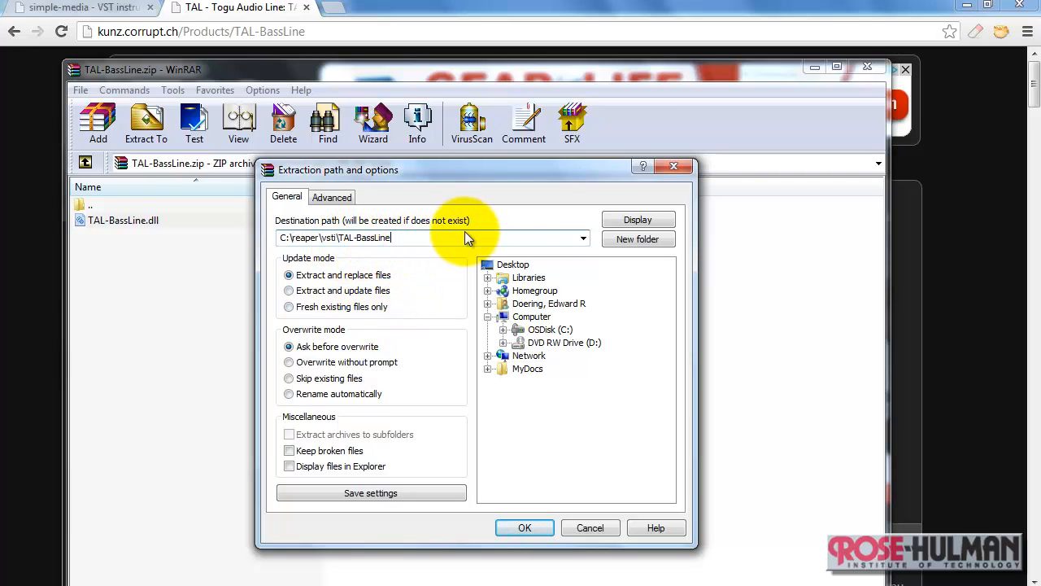
pyautogui.moveTo(523, 527)
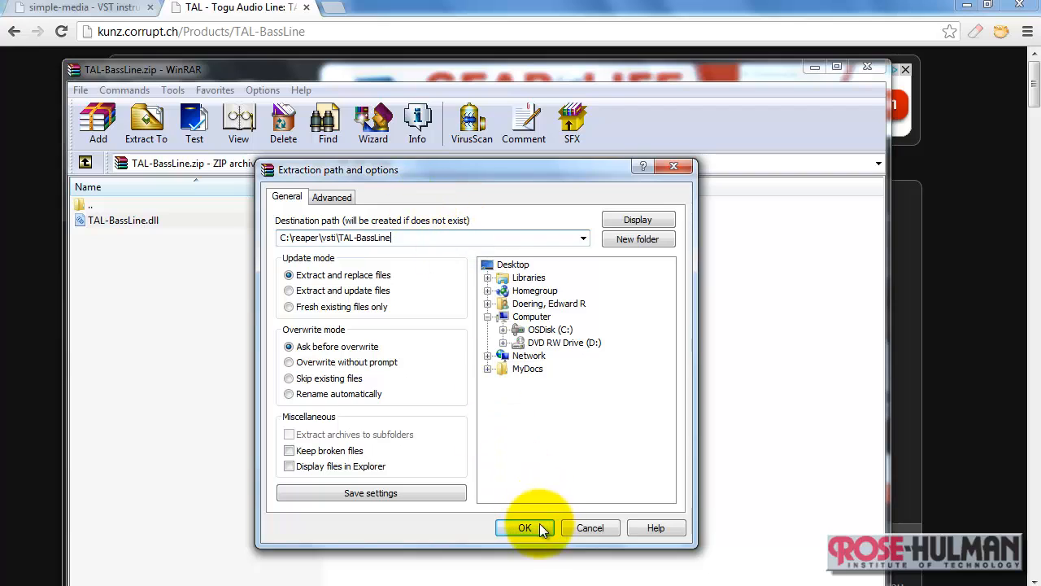
pyautogui.click(524, 527)
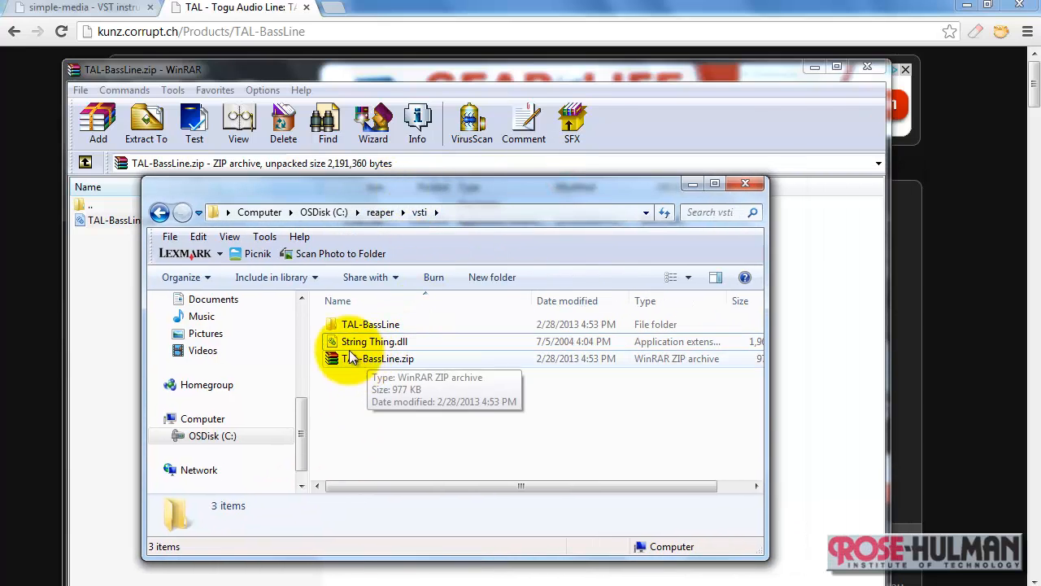
# Open the TAL-BassLine folder in C:\reaper\vst to reveal the extracted TAL-BassLine.dll
pyautogui.doubleClick(371, 324)
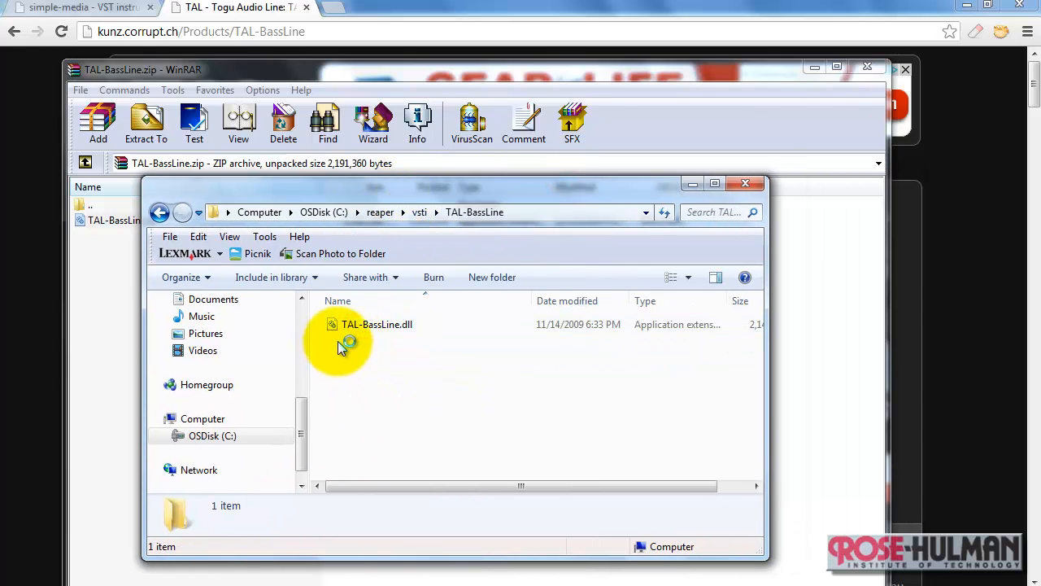
pyautogui.moveTo(693, 182)
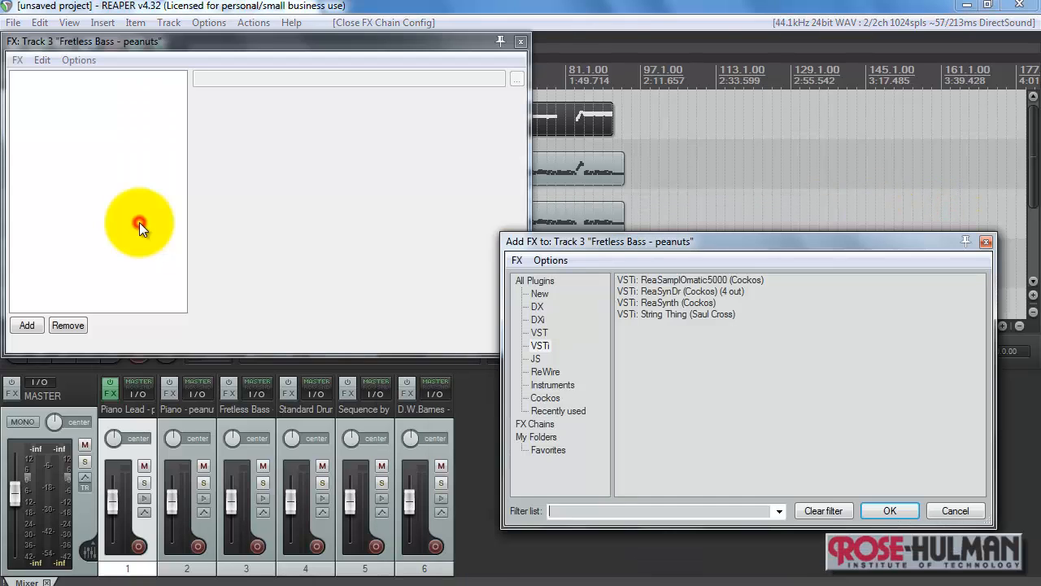
pyautogui.moveTo(550, 355)
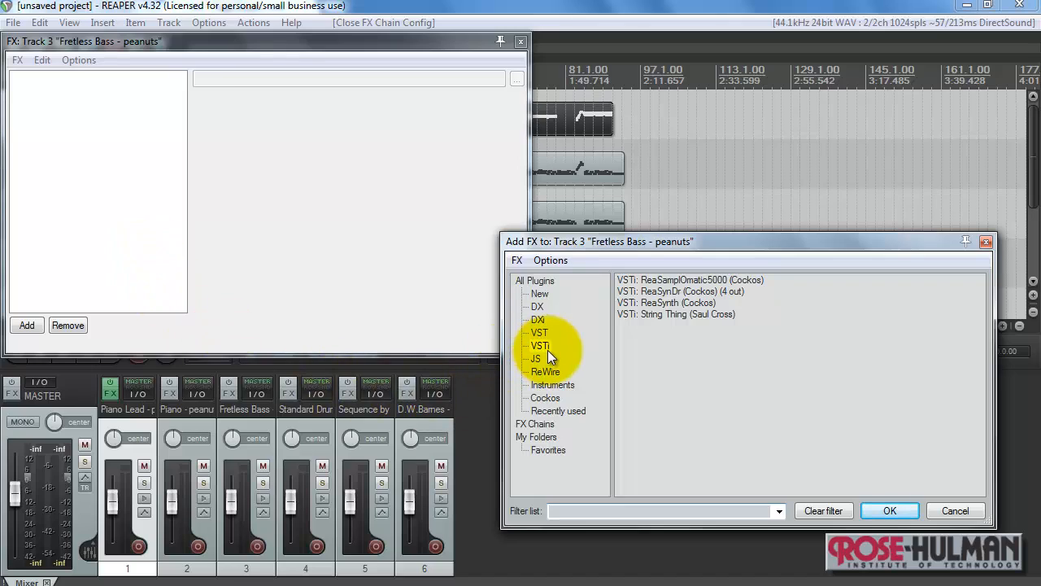
pyautogui.moveTo(664, 358)
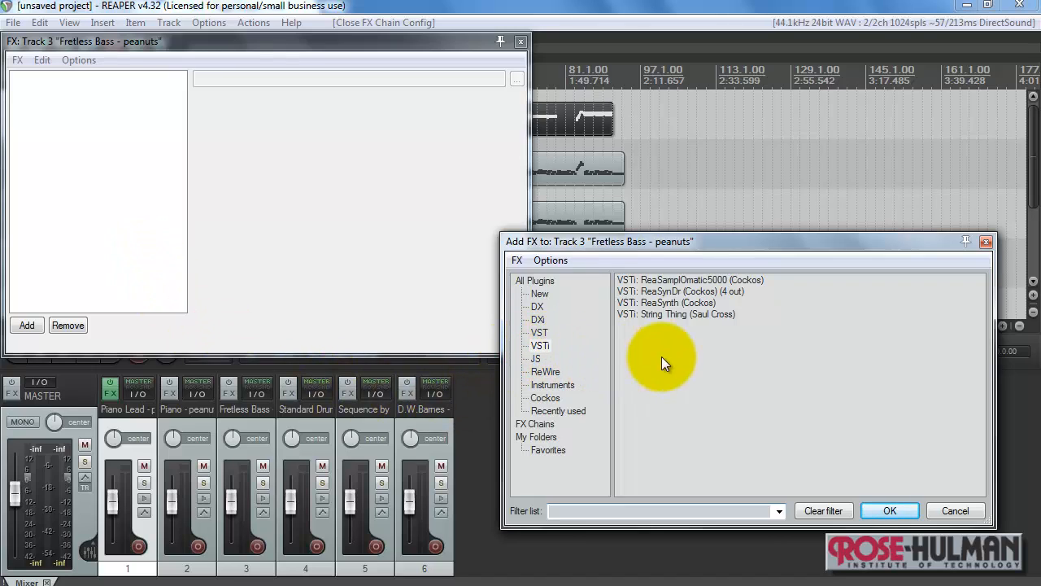
pyautogui.moveTo(881, 453)
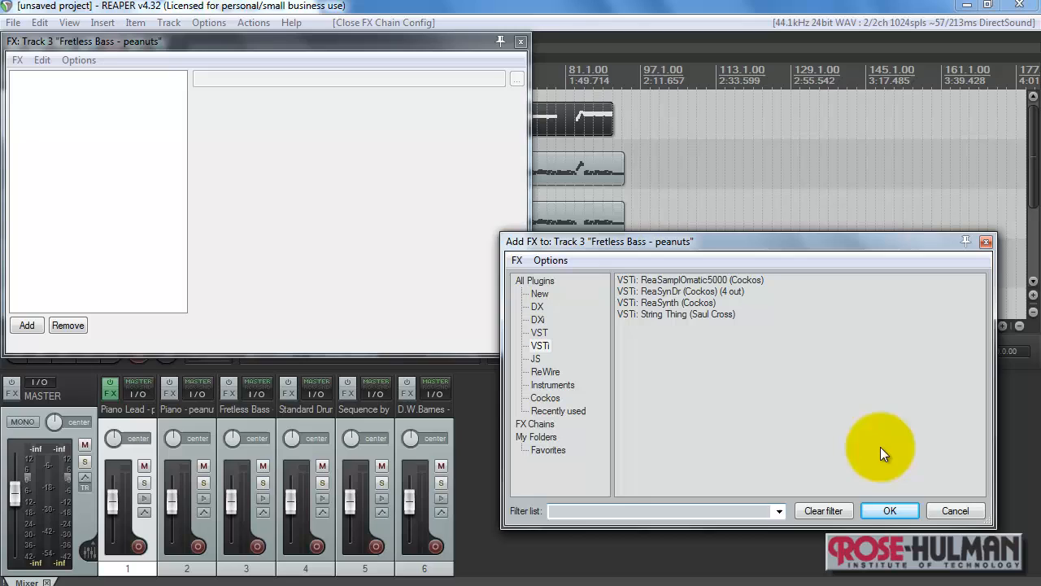
# Cancel the Add FX dialog and close the empty Fretless Bass FX chain
pyautogui.click(955, 511)
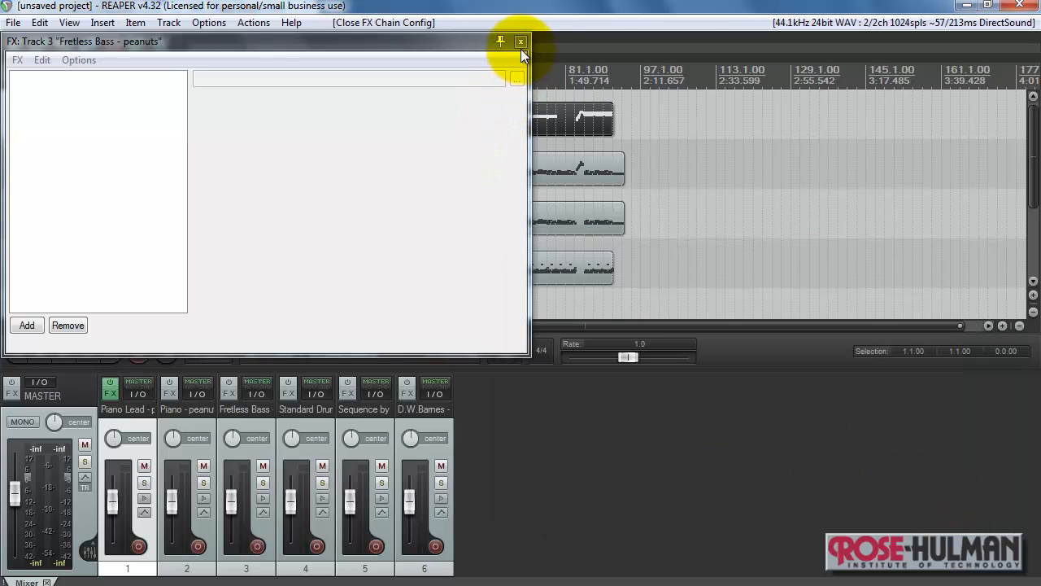
pyautogui.click(520, 43)
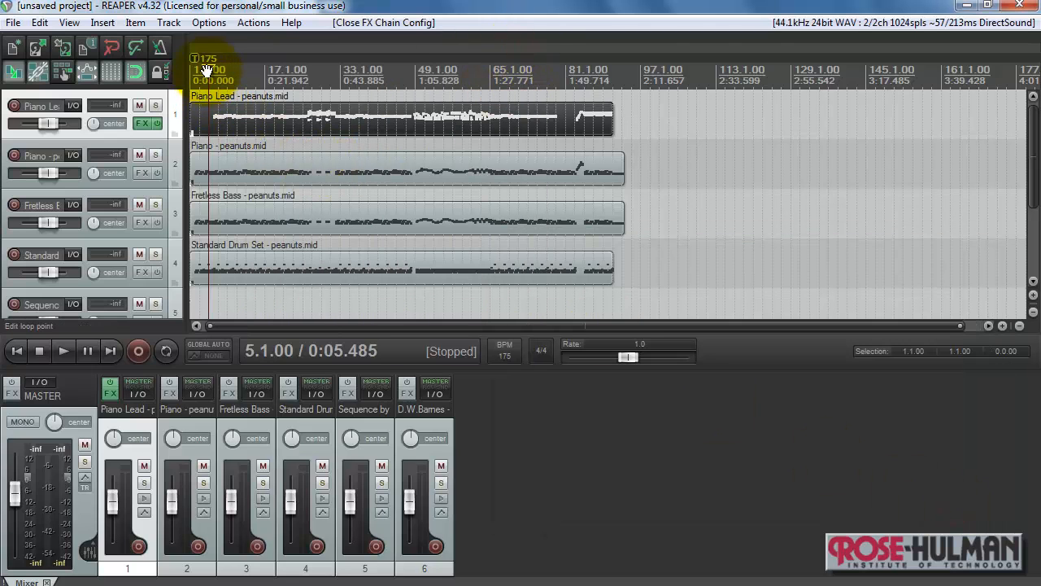
# Reach REAPER's Preferences from the Options menu to rescan the VST folder
pyautogui.click(208, 23)
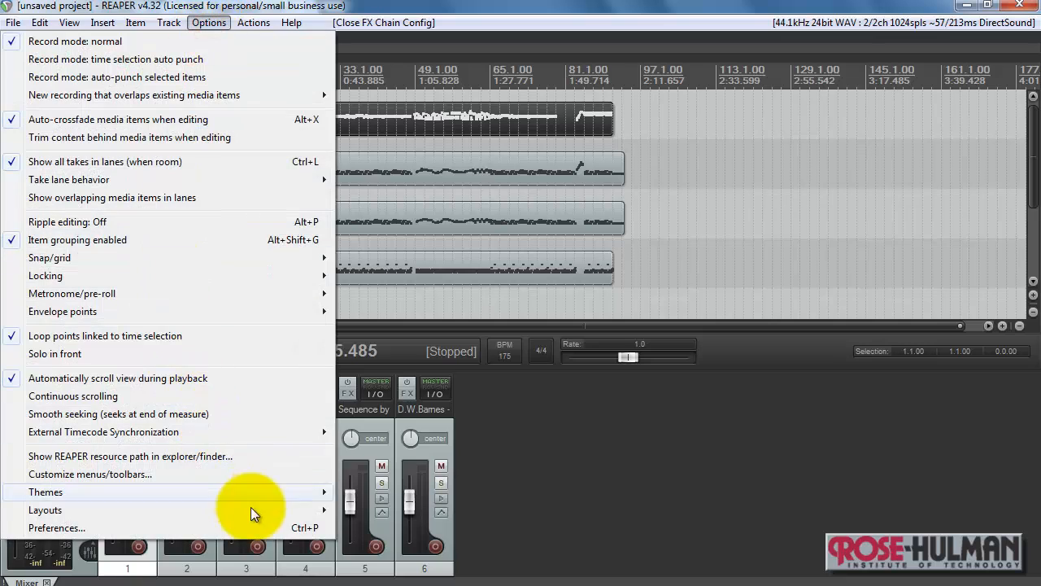
pyautogui.click(57, 527)
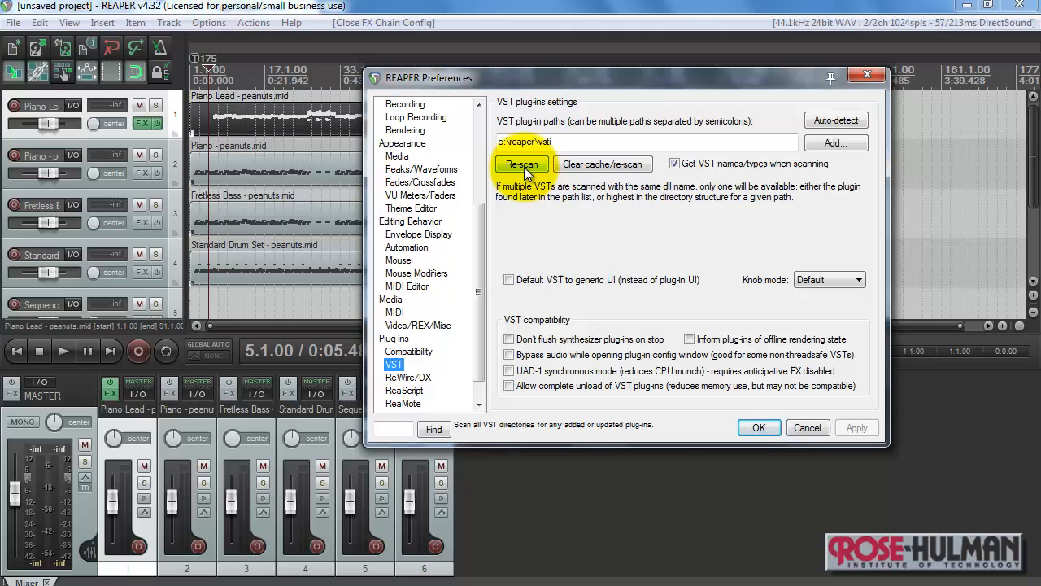
pyautogui.moveTo(687, 333)
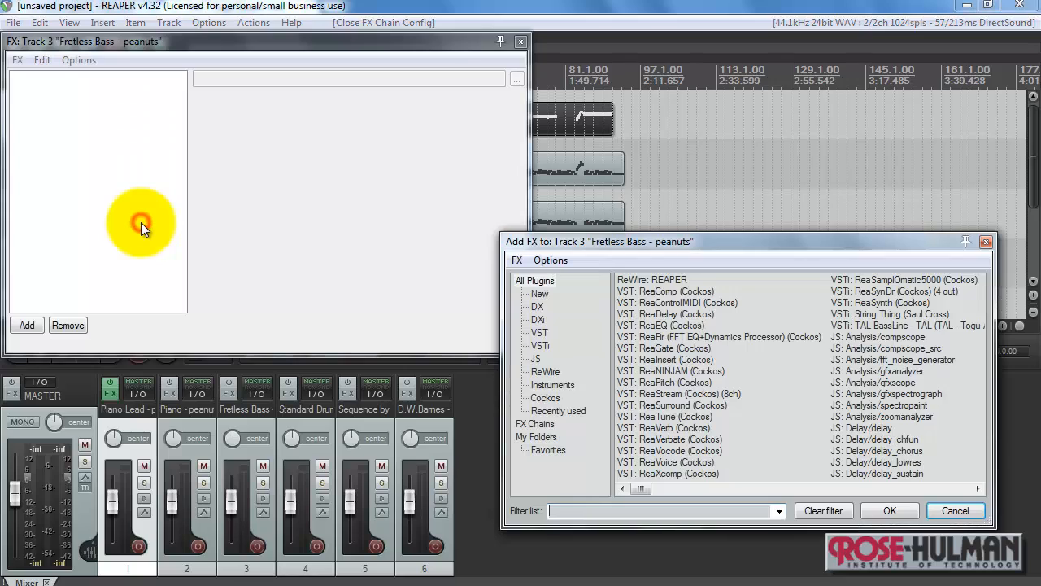
# Choose VSTi: TAL-BassLine as the instrument for the Fretless Bass track
pyautogui.click(538, 345)
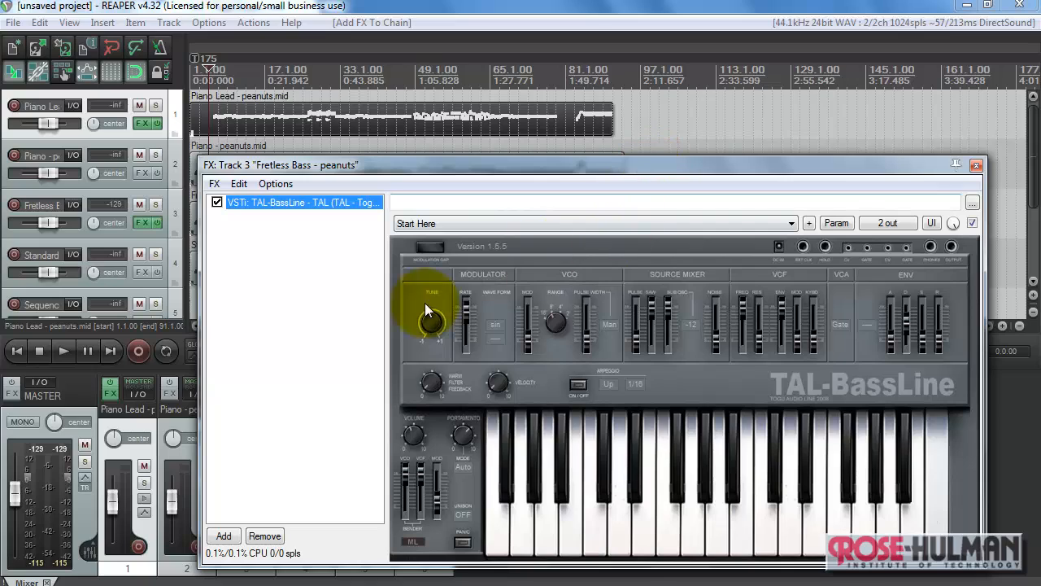
pyautogui.moveTo(307, 335)
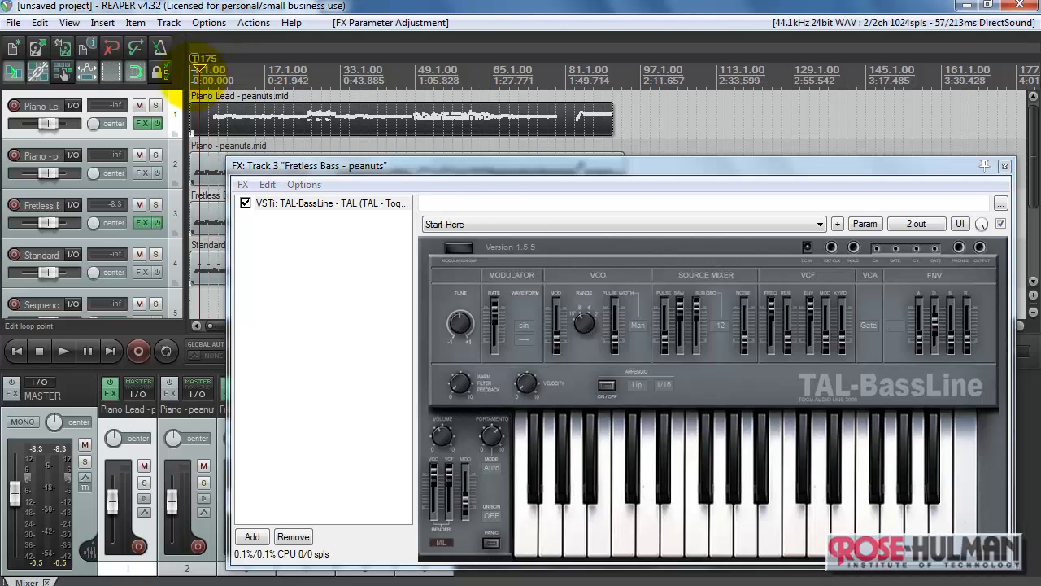
# Play and stop the song twice to hear TAL-BassLine's default sound
pyautogui.press('space')
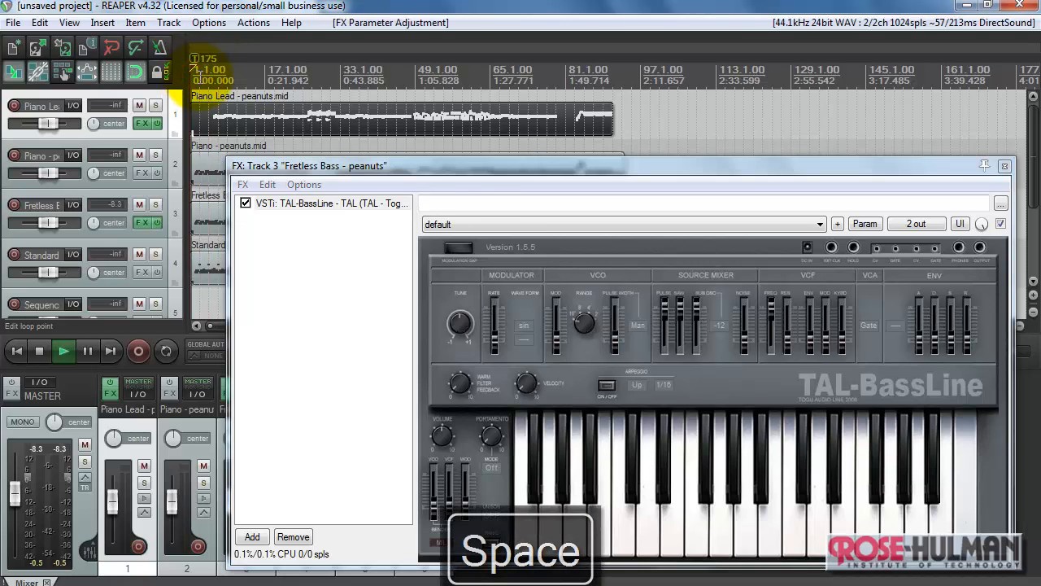
pyautogui.press('space')
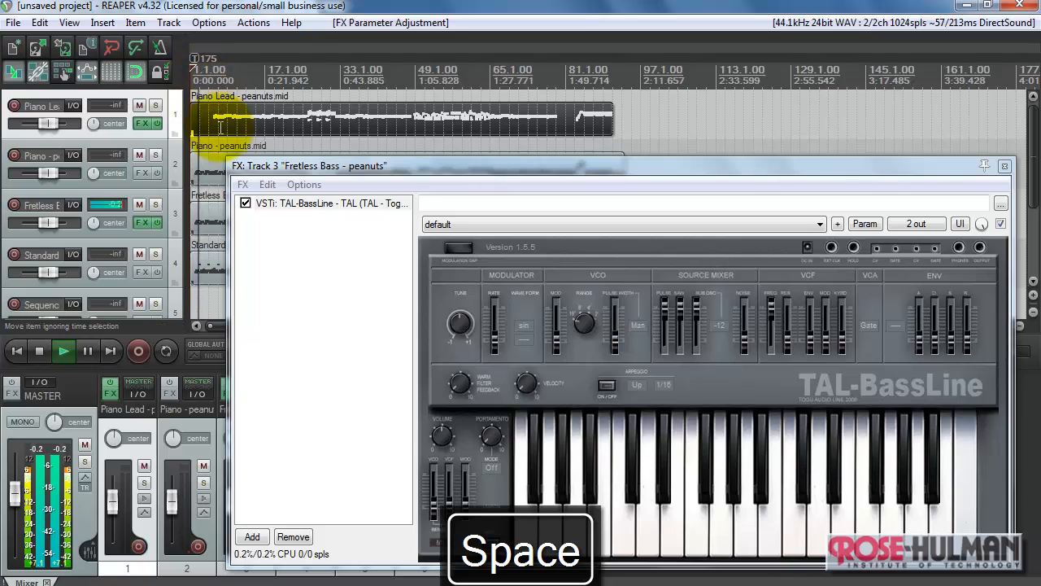
pyautogui.press('space')
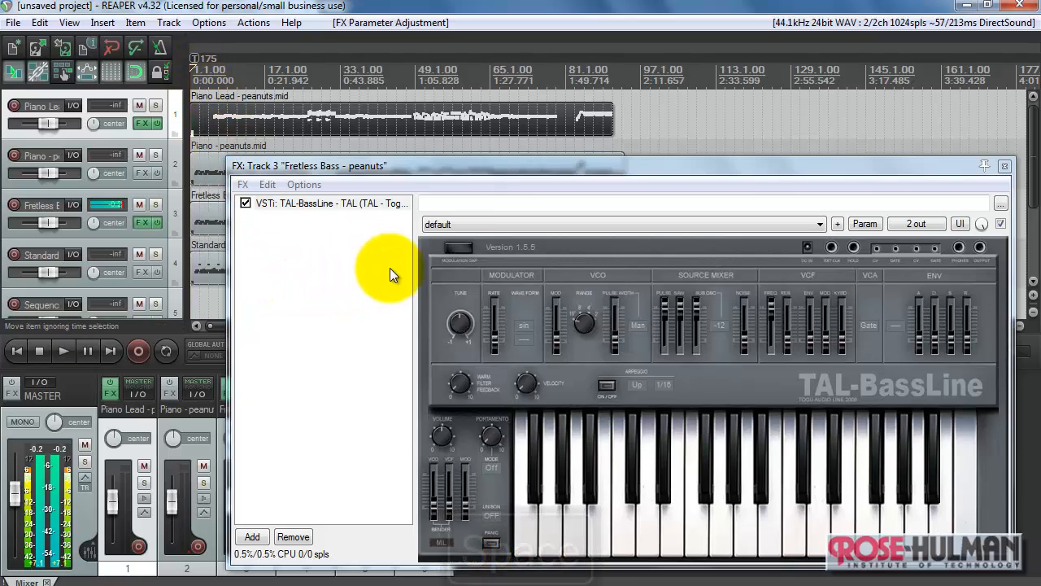
pyautogui.press('space')
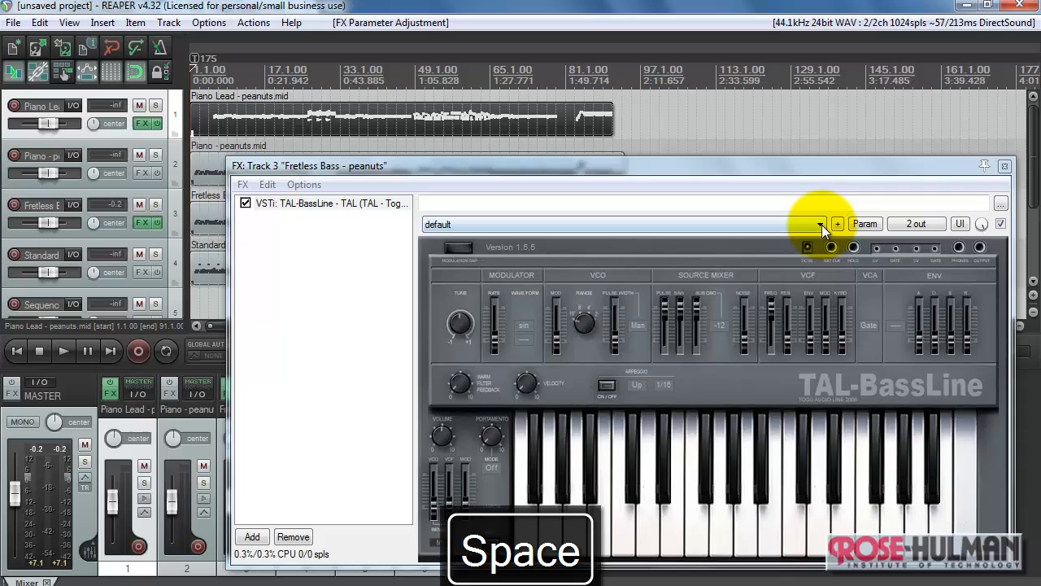
# Select the Envelope Sub Bass preset, audition a note, and play the song, which reverts it to default
pyautogui.click(820, 225)
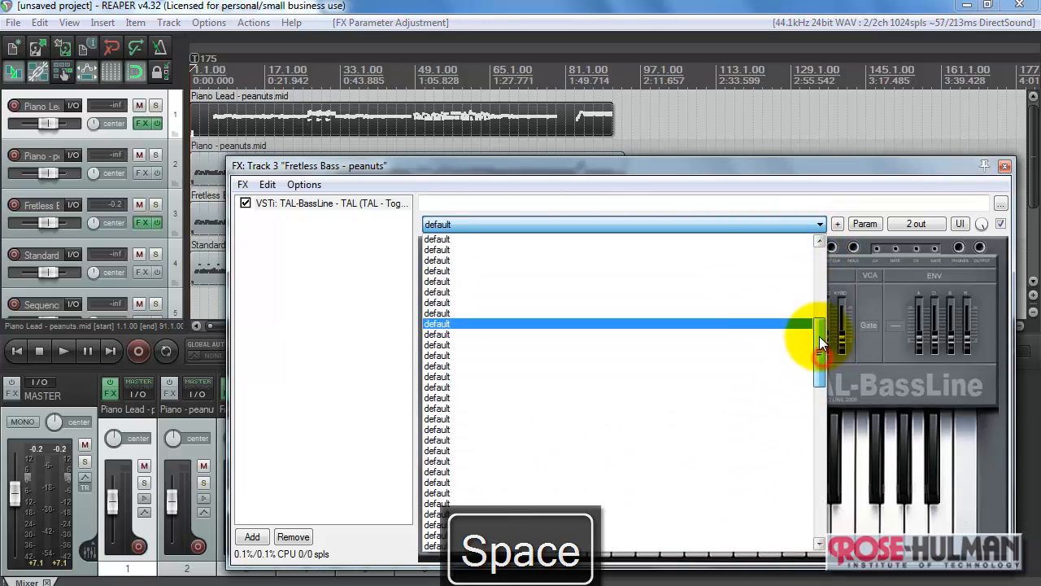
pyautogui.scroll(3)
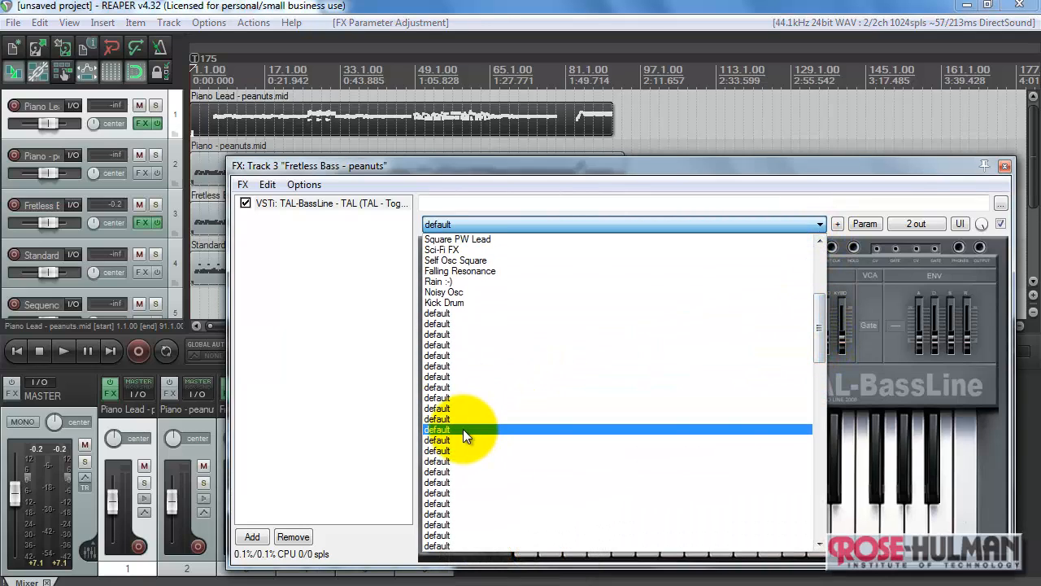
pyautogui.scroll(3)
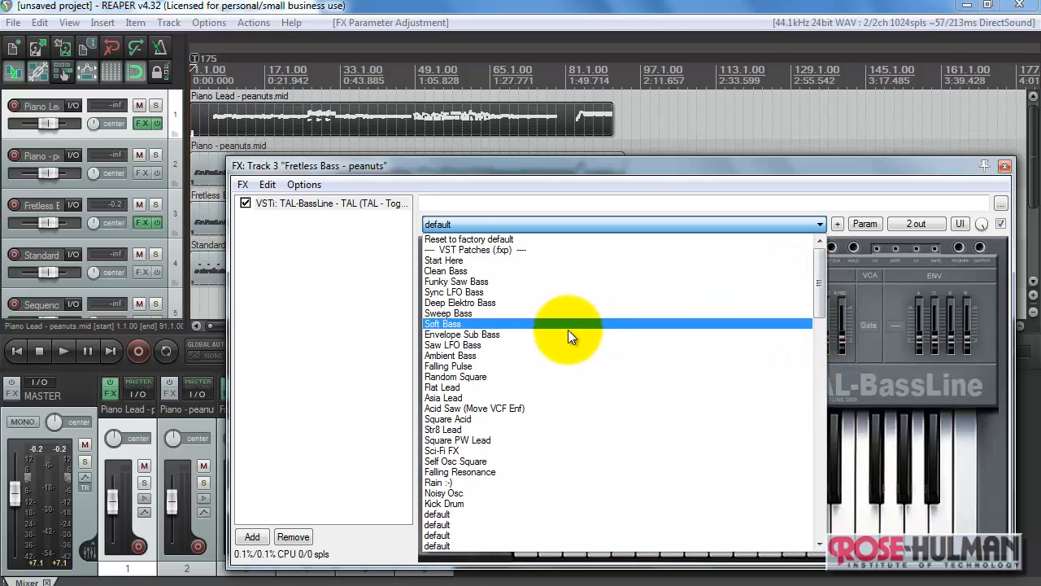
pyautogui.click(462, 335)
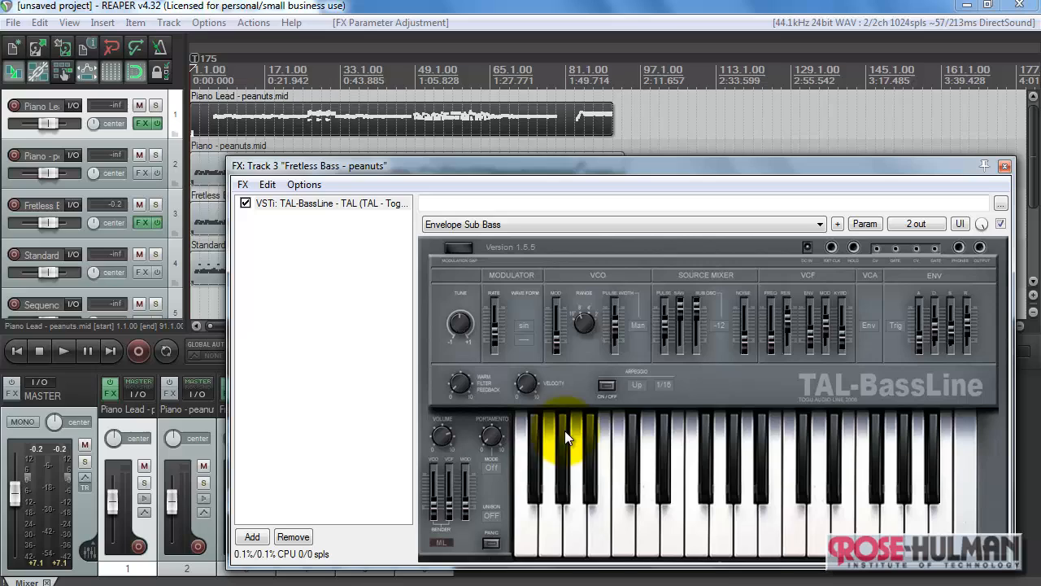
pyautogui.click(649, 529)
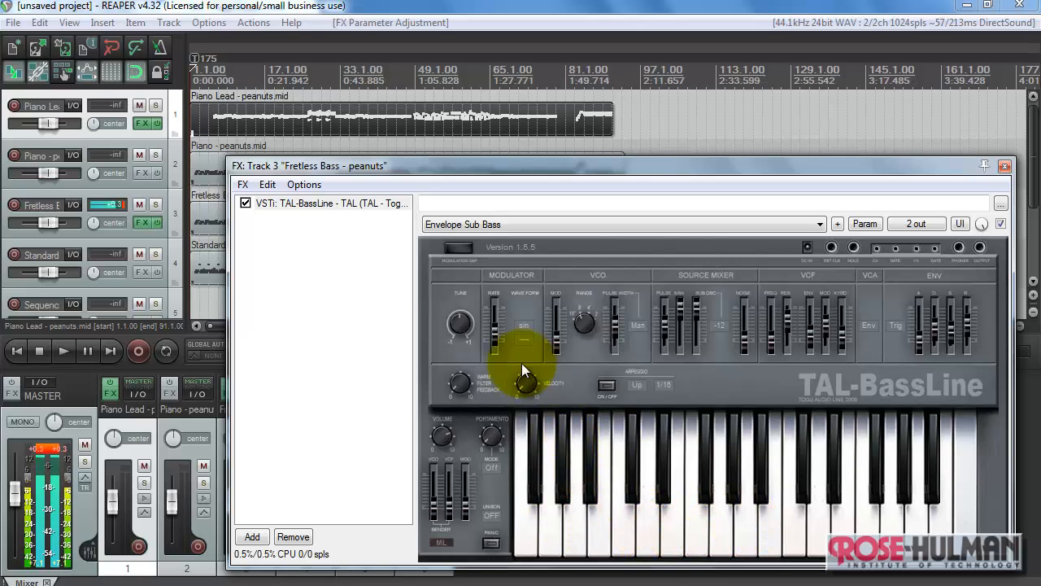
pyautogui.press('space')
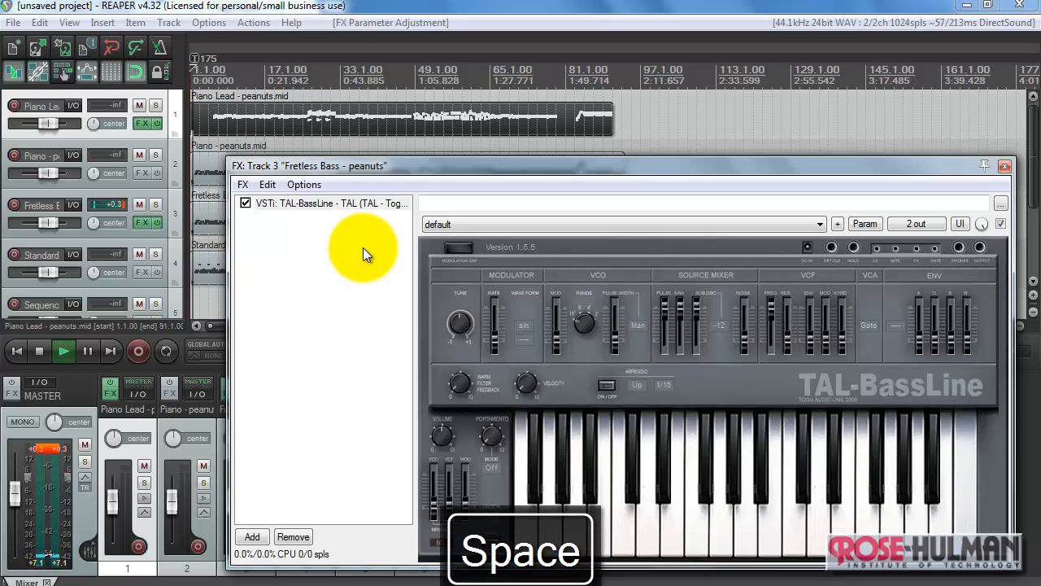
pyautogui.press('space')
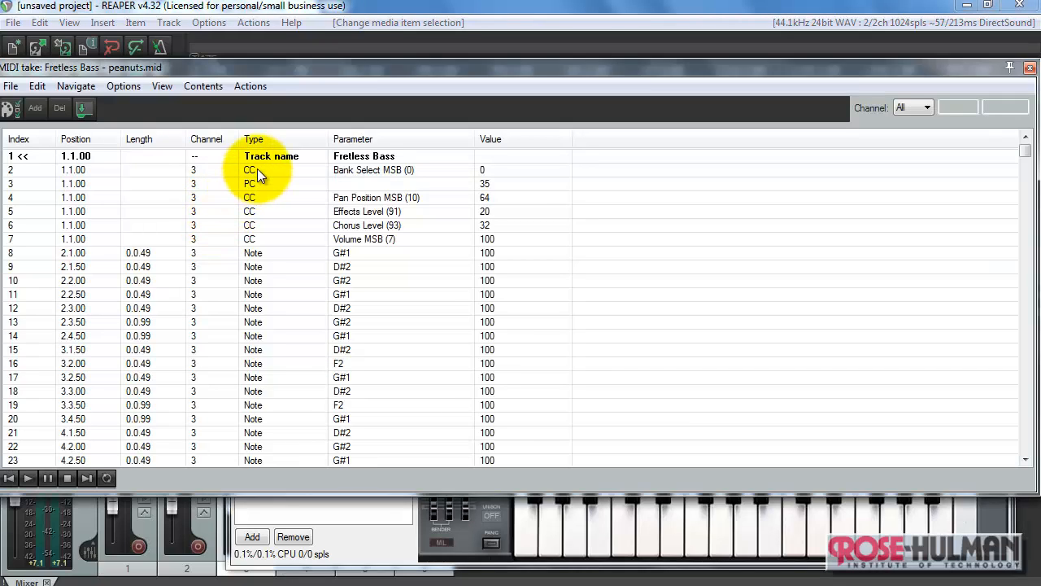
# Select the program change event at the start of the Fretless Bass take for deletion
pyautogui.click(251, 182)
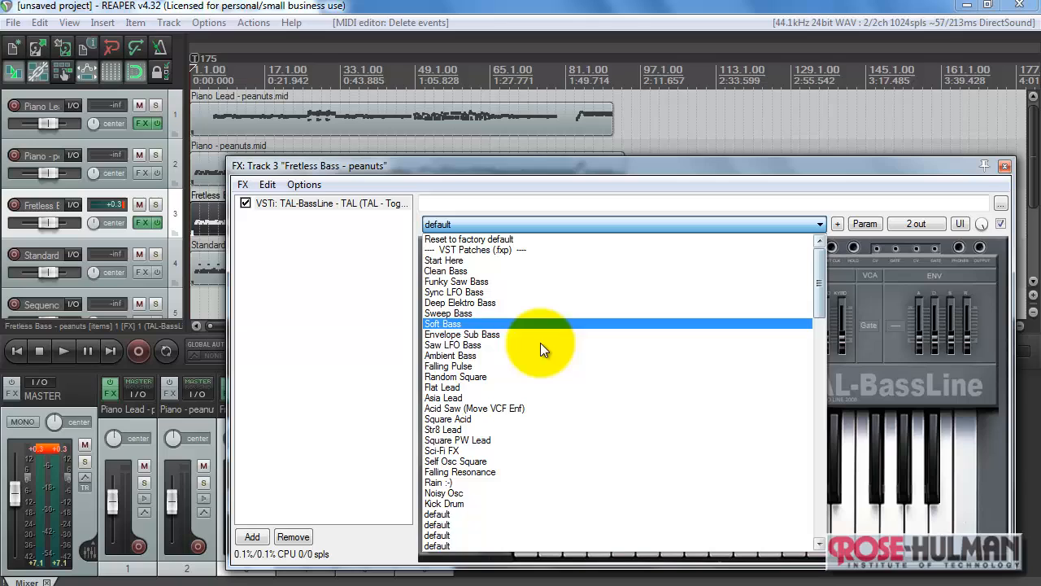
# Reselect Envelope Sub Bass and play the song to confirm the preset now stays put
pyautogui.click(462, 335)
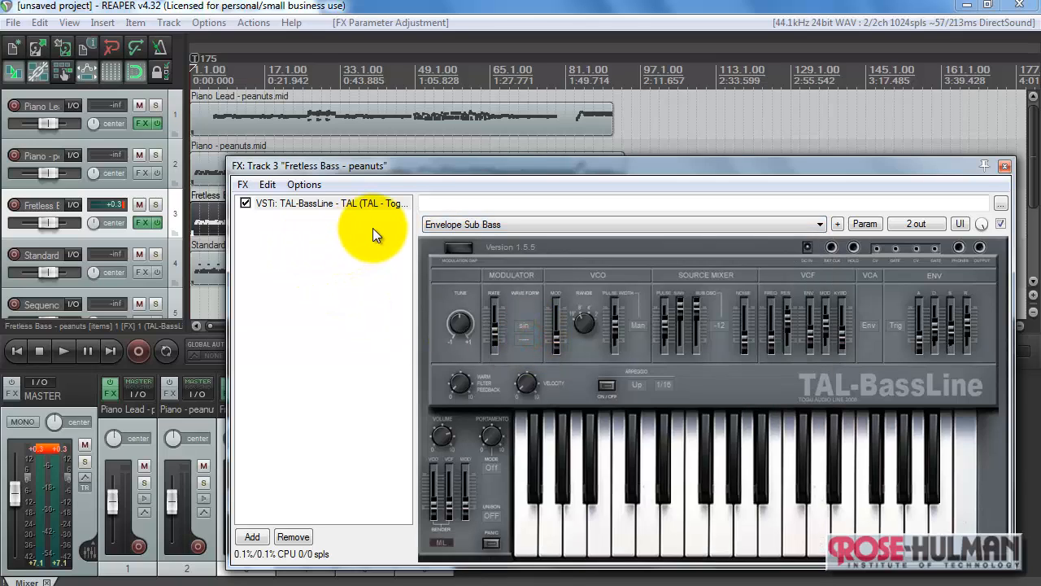
pyautogui.press('space')
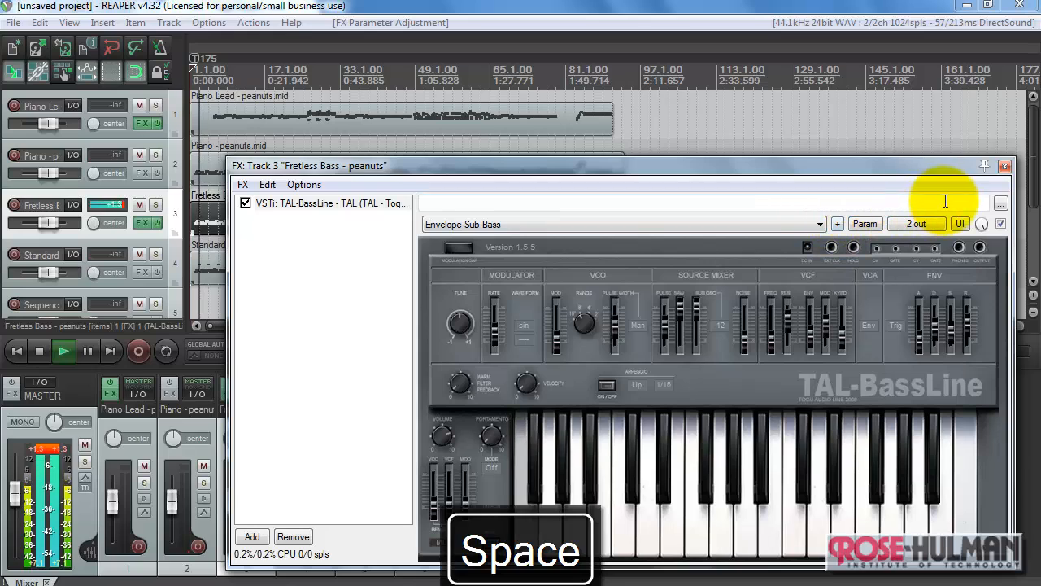
pyautogui.press('space')
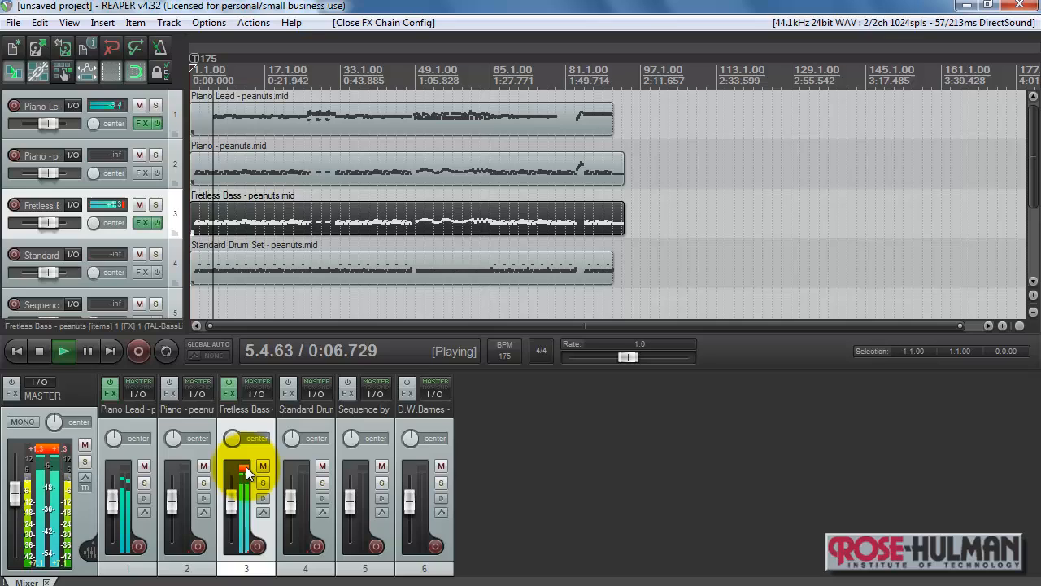
# Drag the Fretless Bass fader down to about -5.91 dB during playback
pyautogui.moveTo(248, 475); pyautogui.dragTo(231, 518)
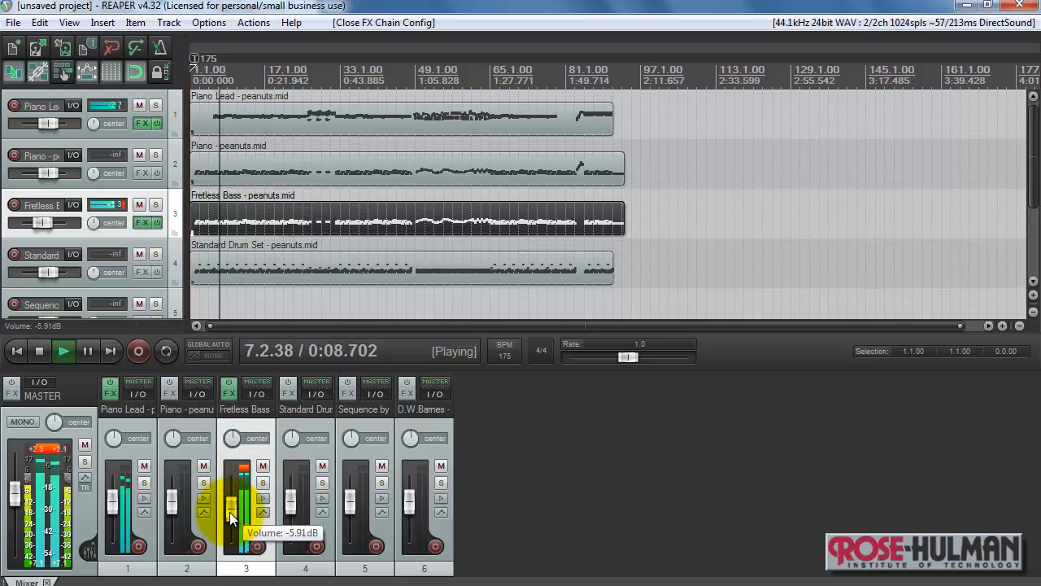
pyautogui.moveTo(231, 517); pyautogui.dragTo(237, 541)
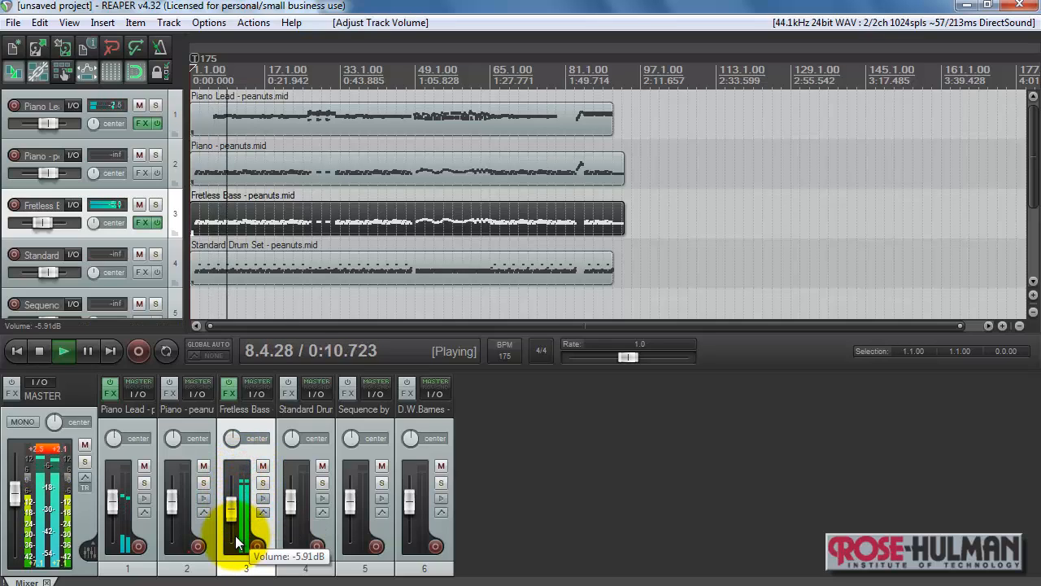